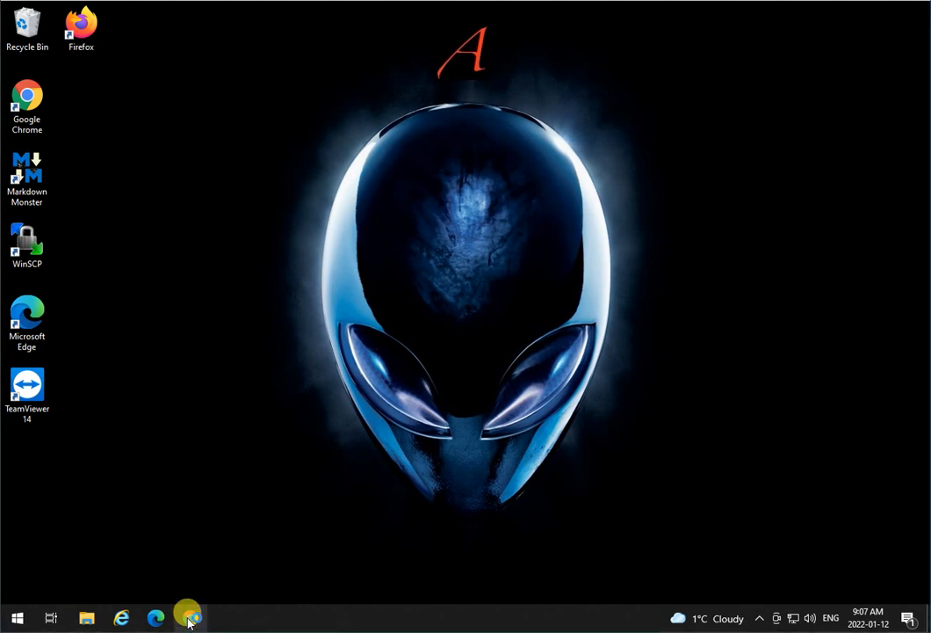
- Launch Chrome and go to github.com
click(190, 617)
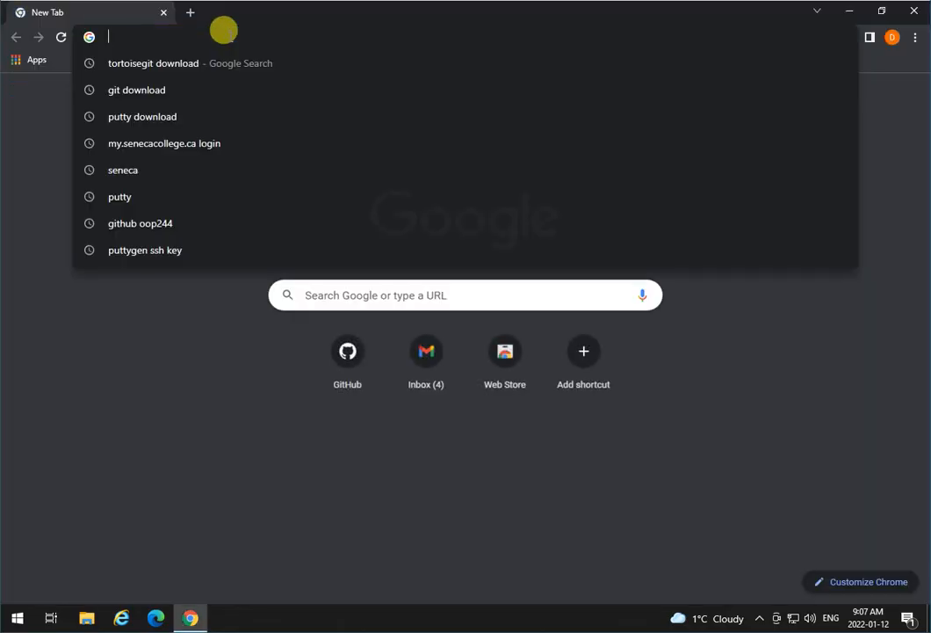
text(github.com)
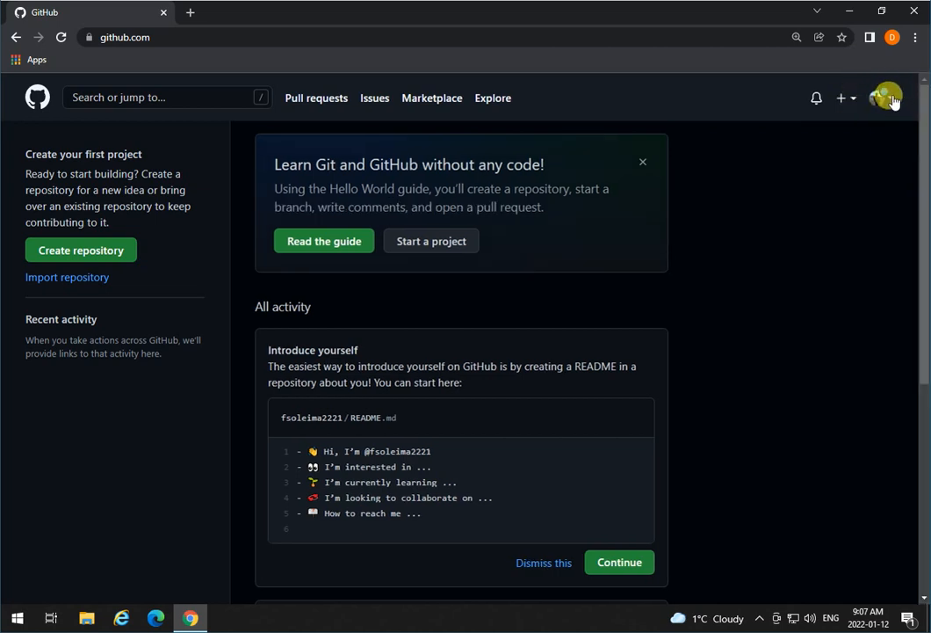
- Go from the profile menu's Settings to the SSH and GPG keys page
click(884, 97)
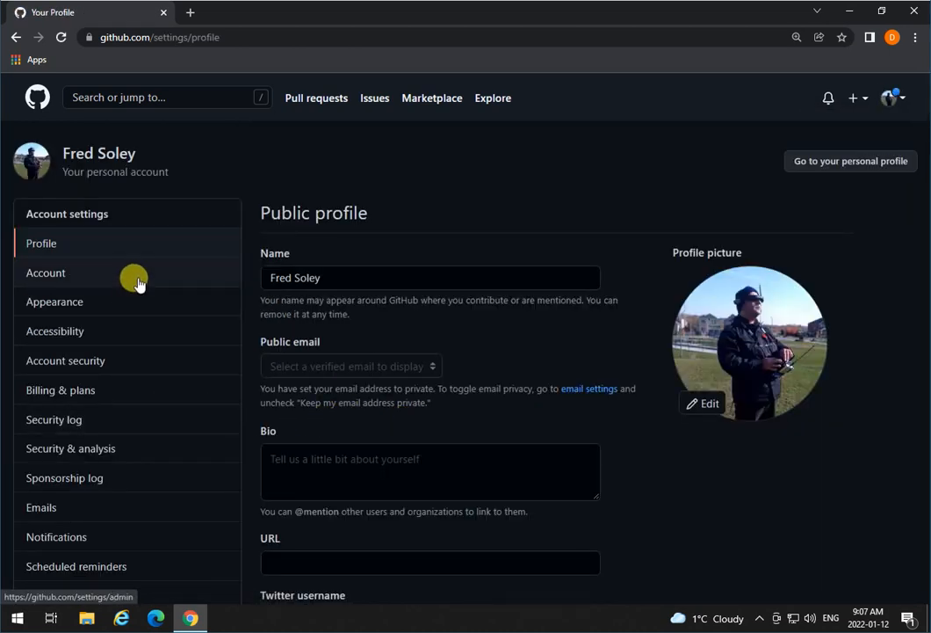
scroll(down, 3)
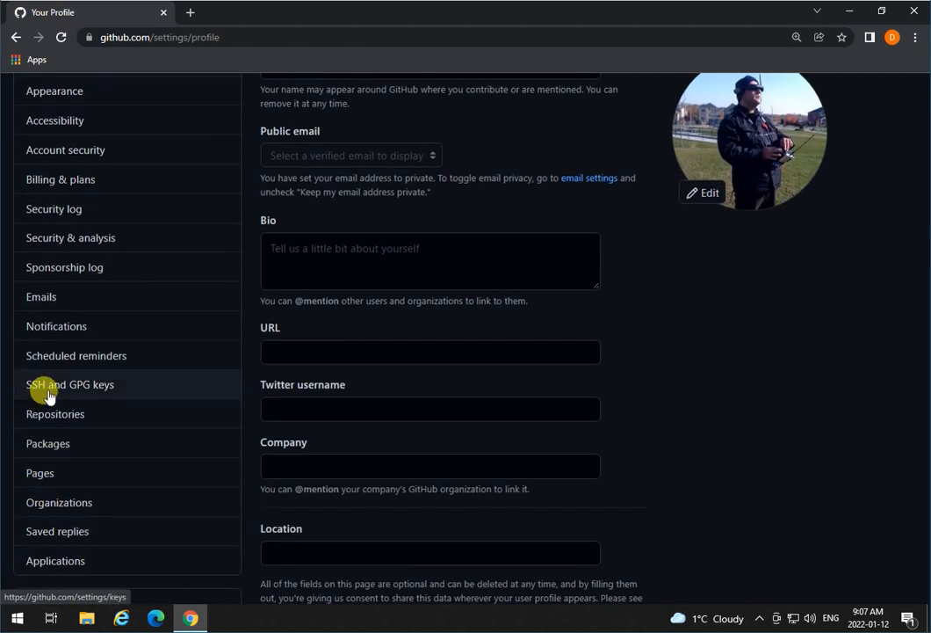
click(70, 384)
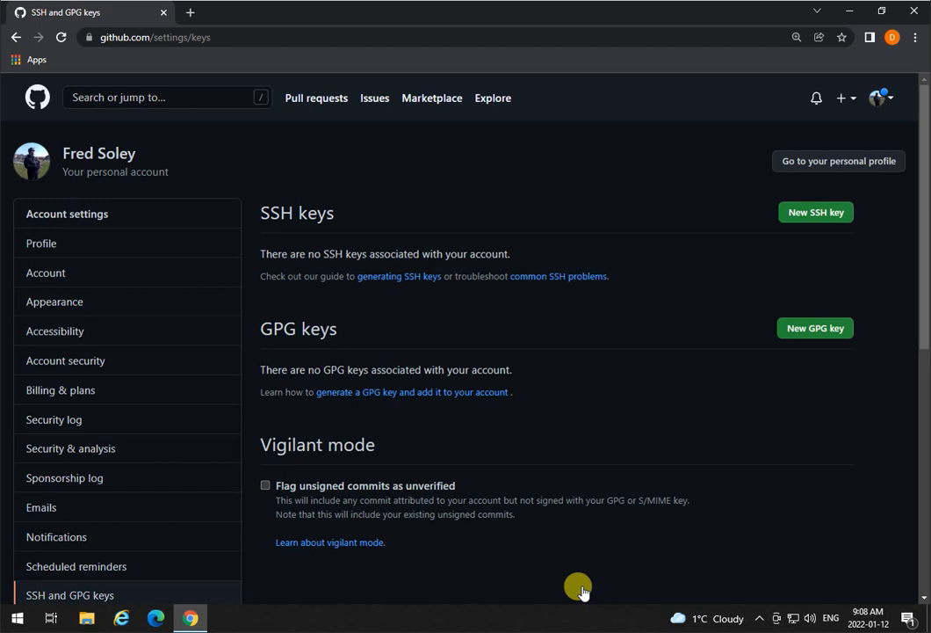
mouse_move(360, 244)
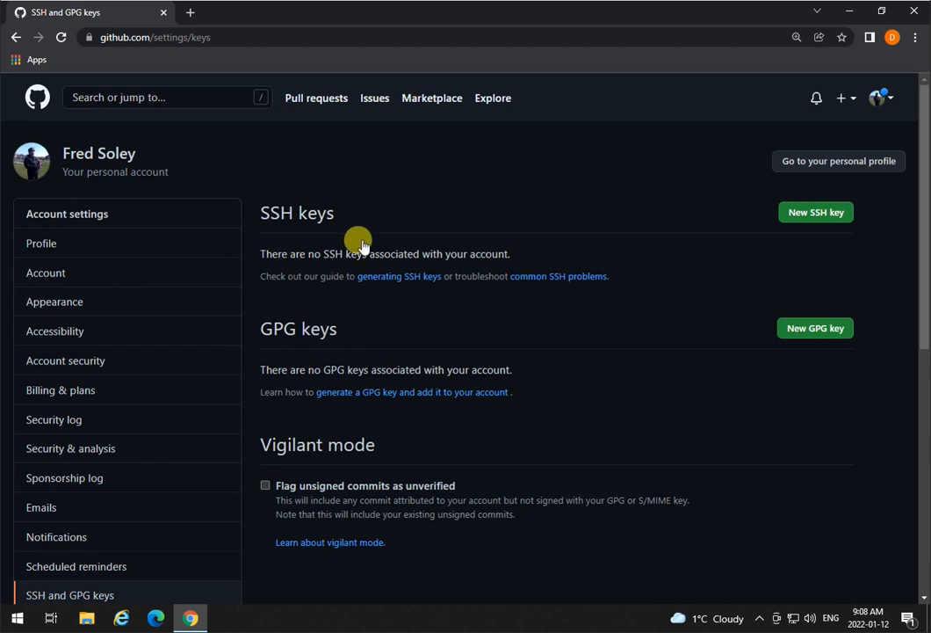
mouse_move(557, 281)
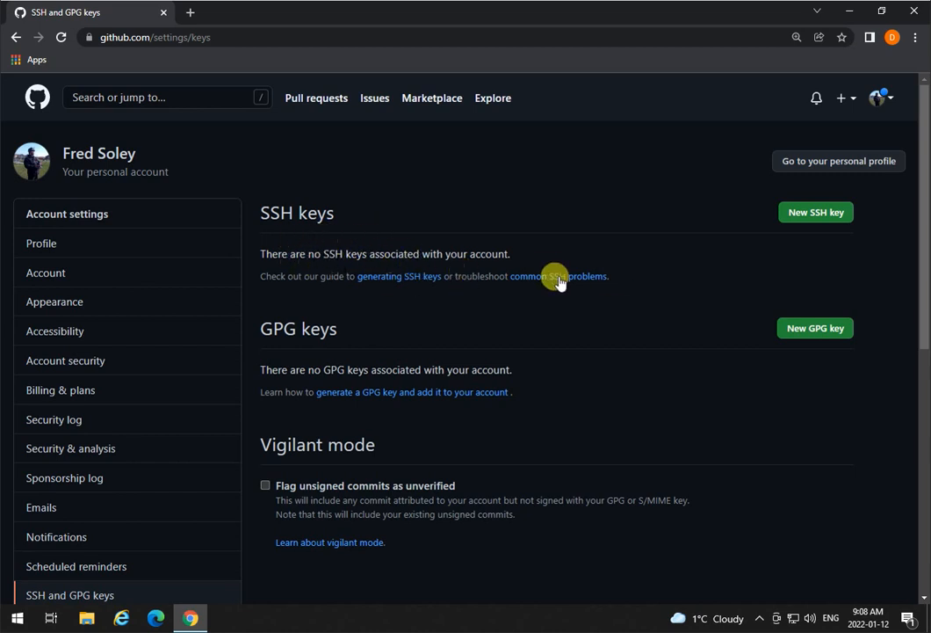
mouse_move(439, 291)
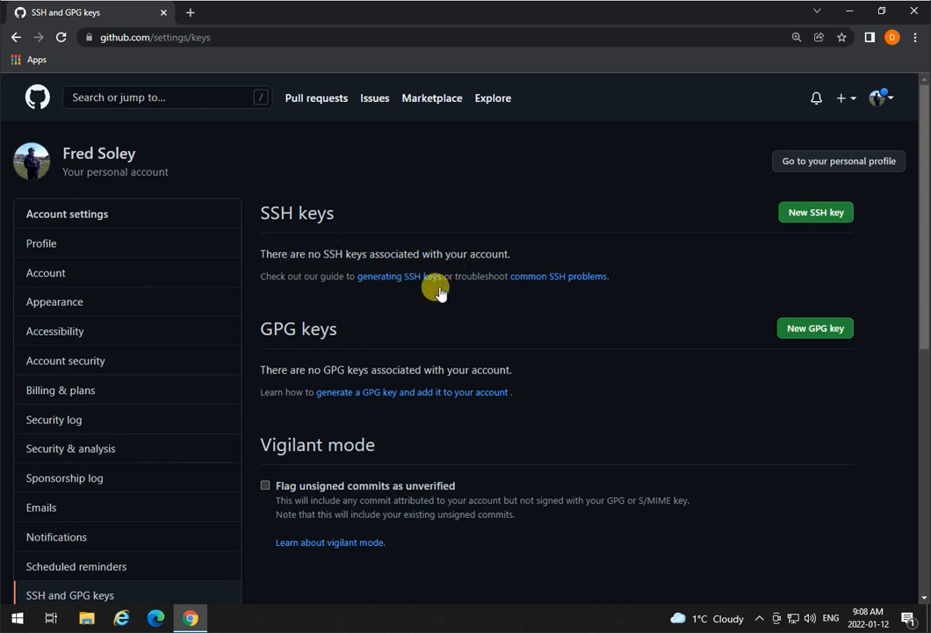
mouse_move(553, 297)
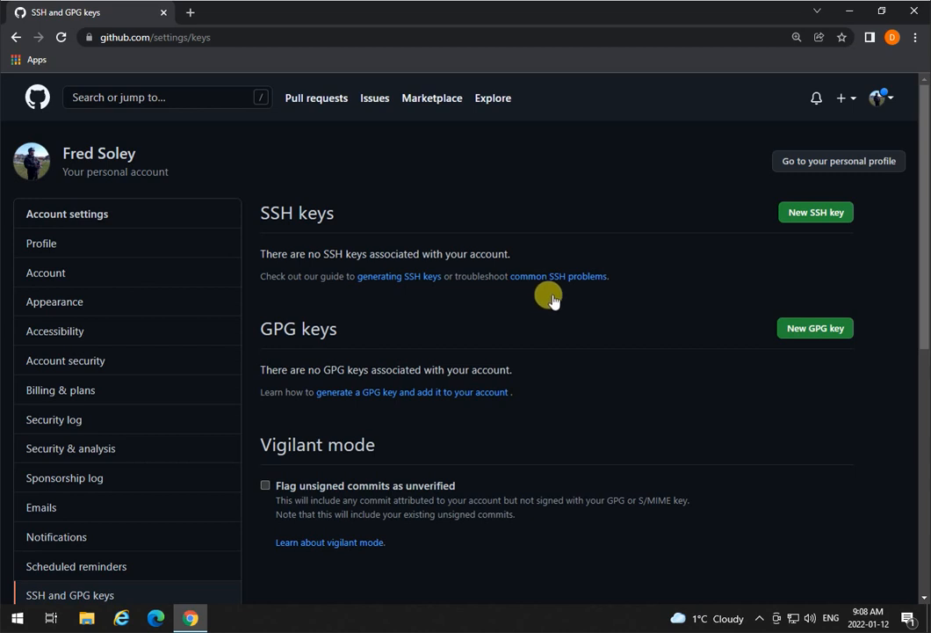
mouse_move(255, 318)
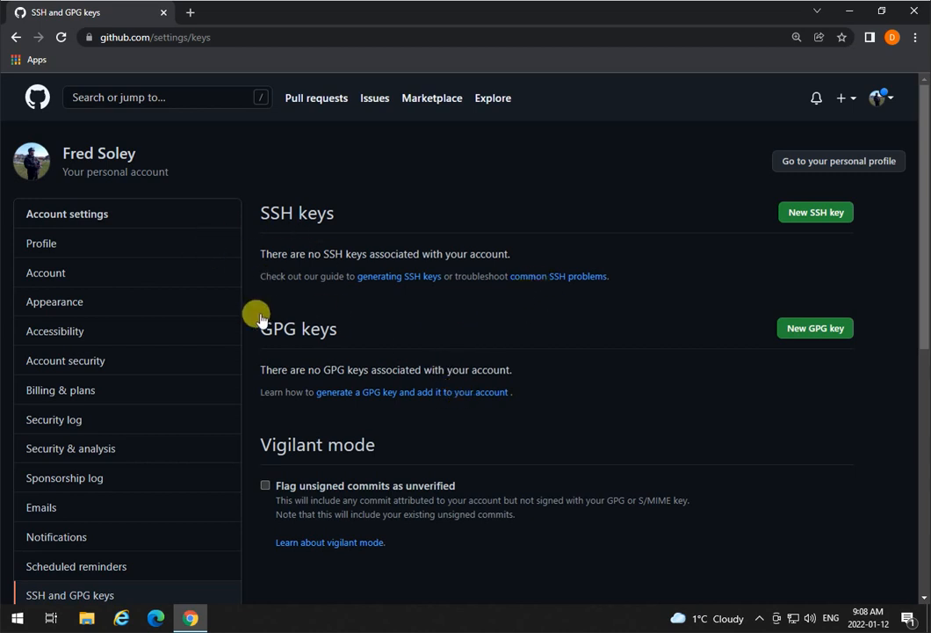
mouse_move(814, 212)
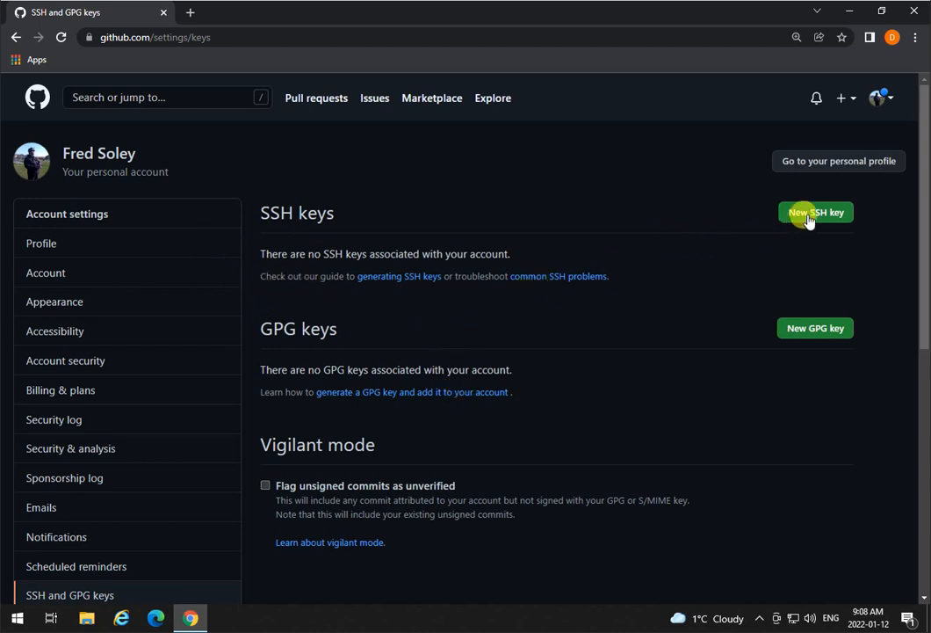
mouse_move(753, 325)
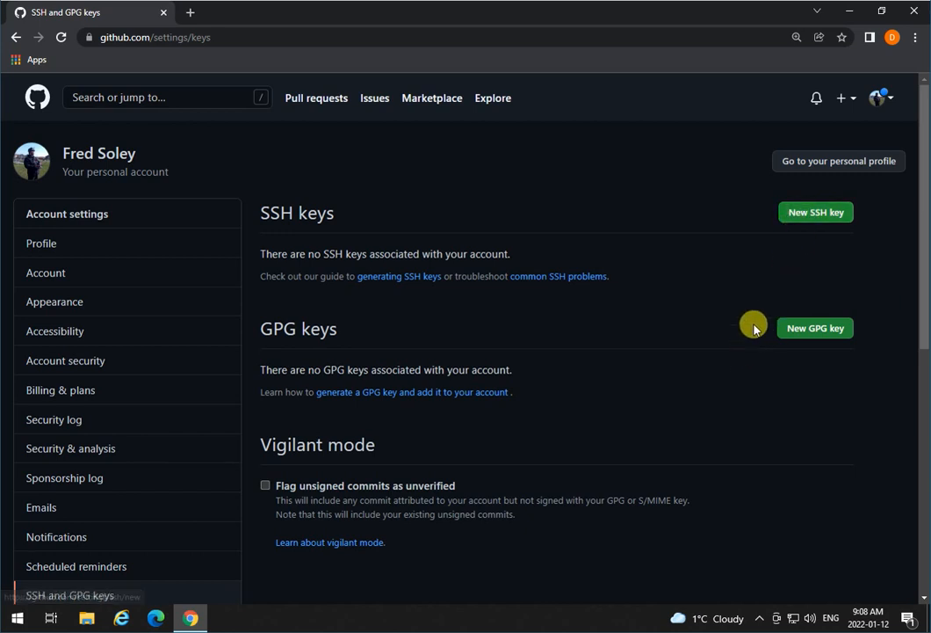
- Open the New SSH key form, then minimize Chrome
click(814, 211)
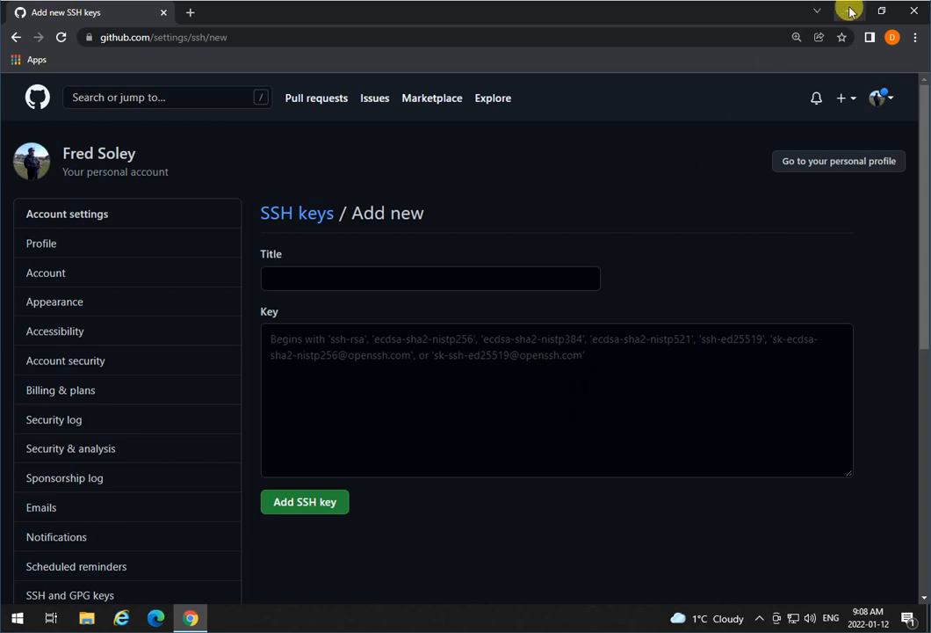
mouse_move(849, 10)
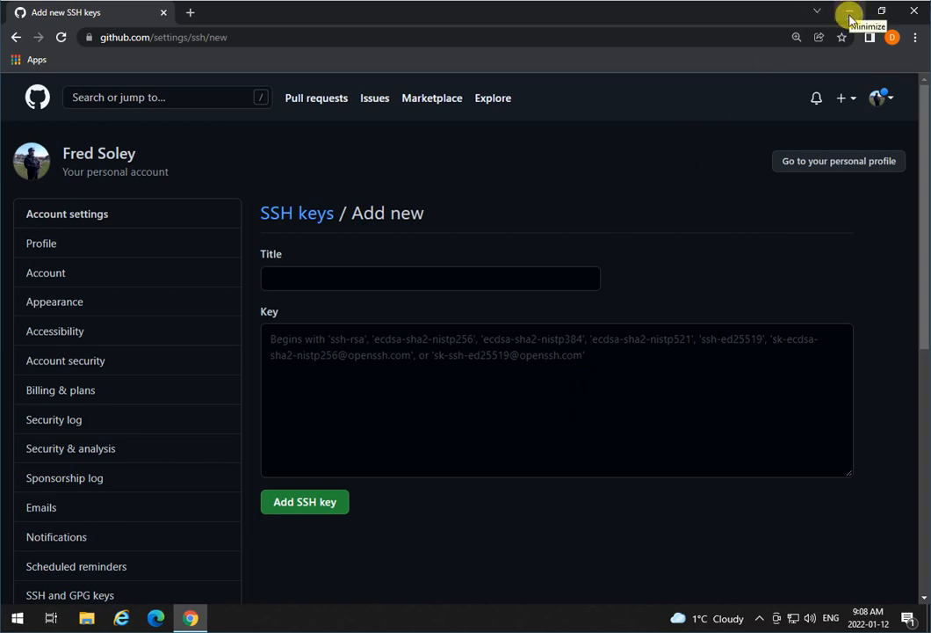
click(848, 15)
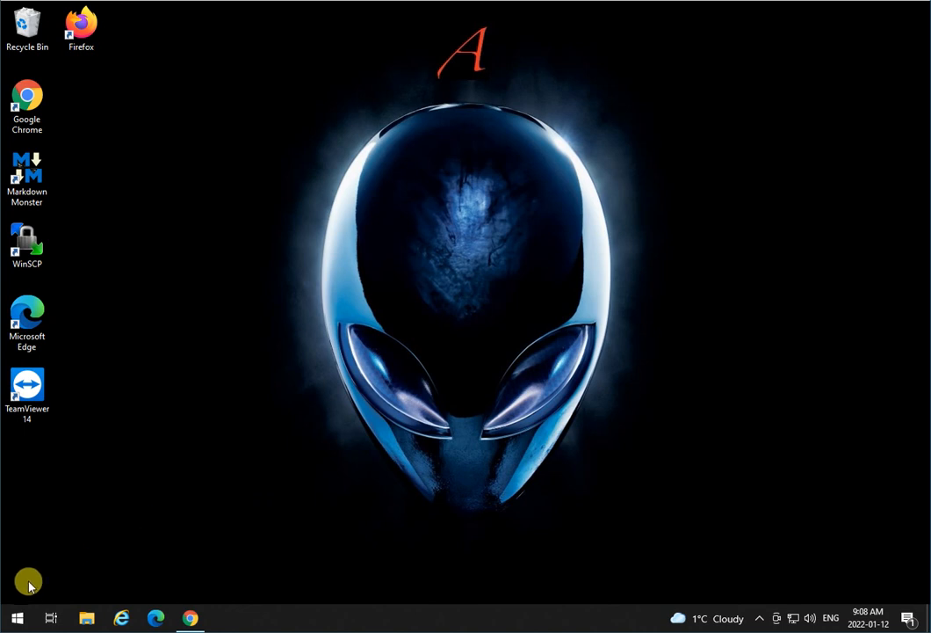
- Search the Start menu for puttygen
click(16, 618)
text(puttyg)
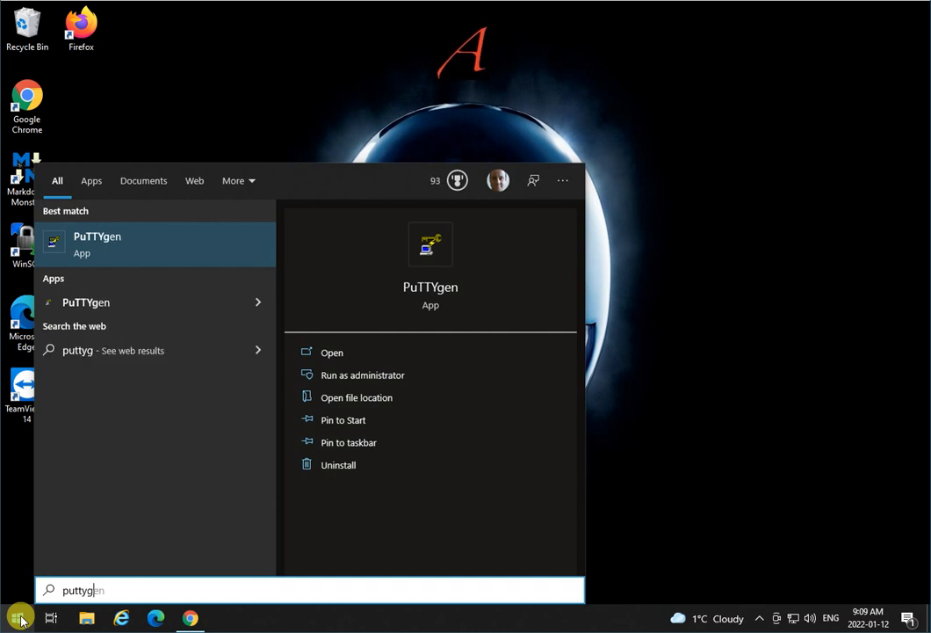
mouse_move(147, 277)
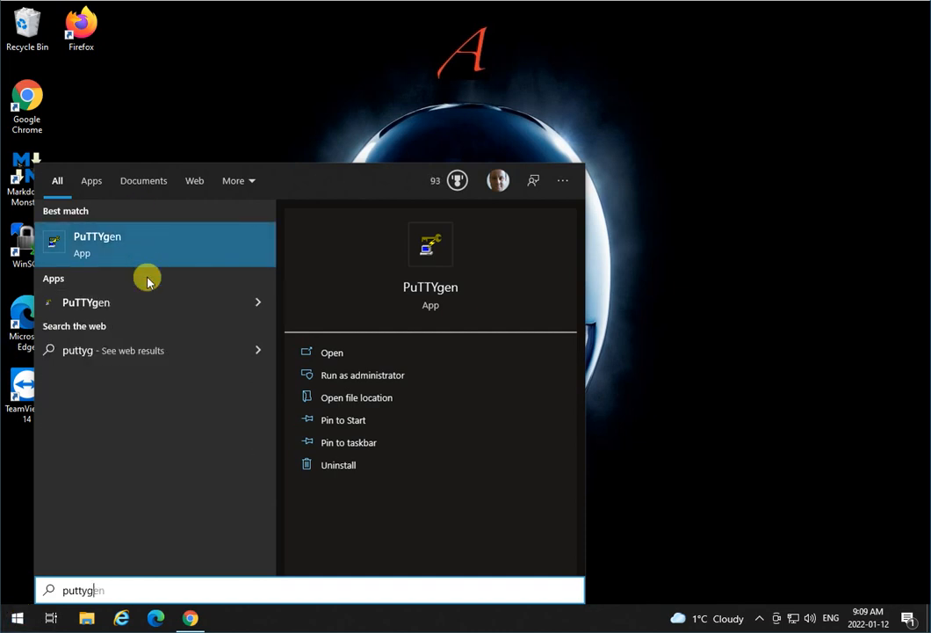
mouse_move(128, 286)
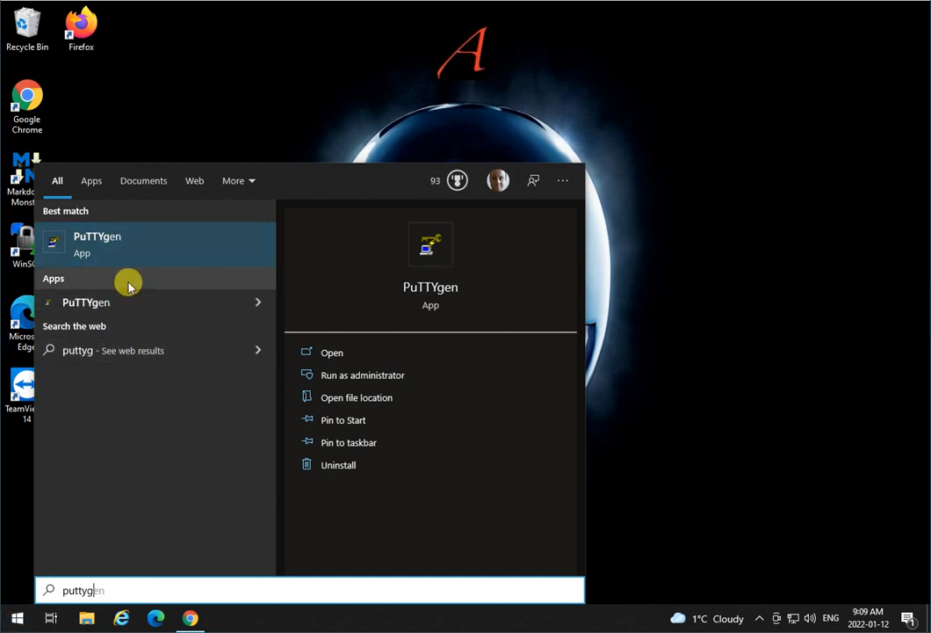
mouse_move(257, 302)
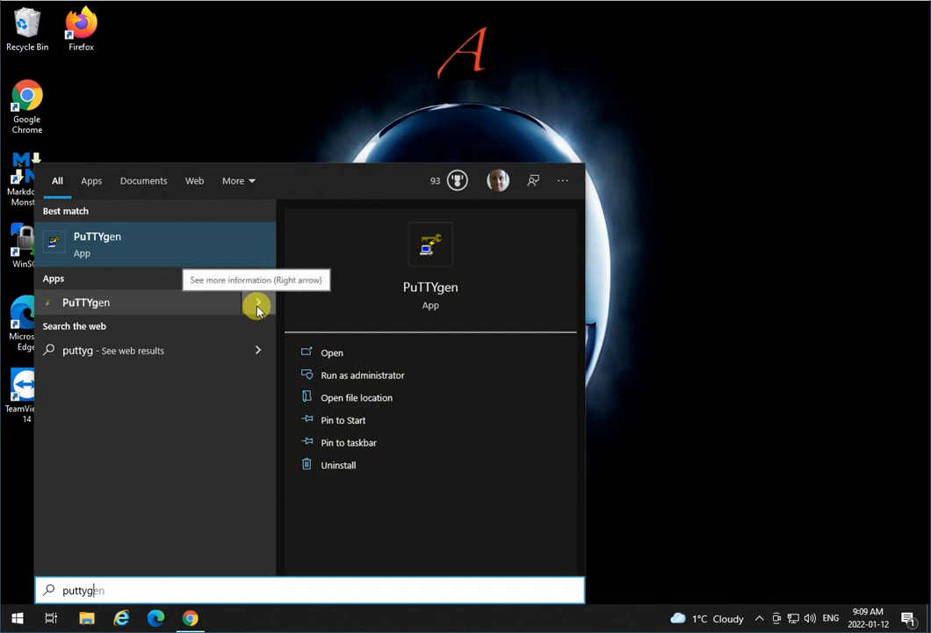
mouse_move(356, 397)
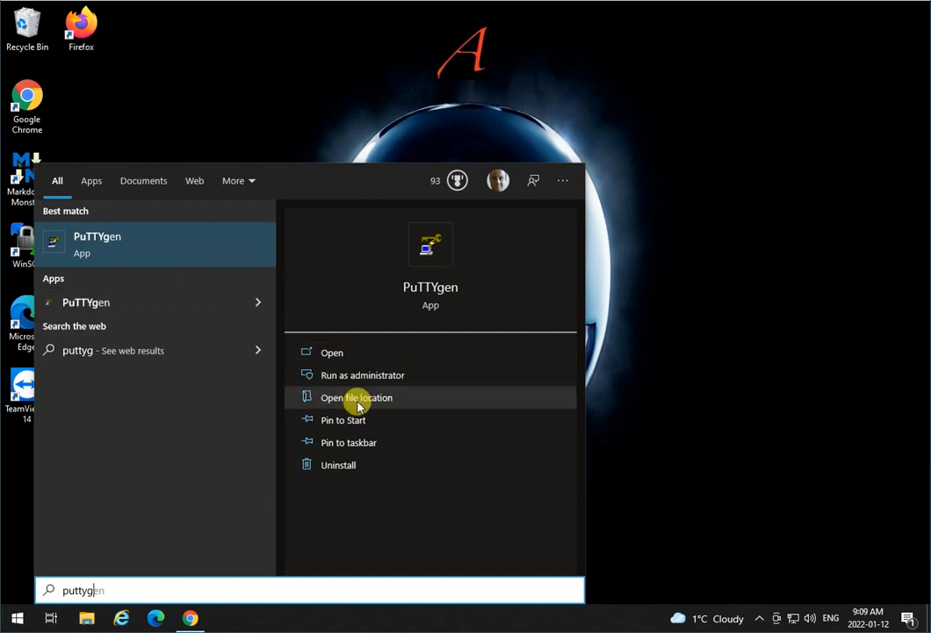
- Open PuTTYgen's file location in the TortoiseGit Start Menu folder
click(356, 397)
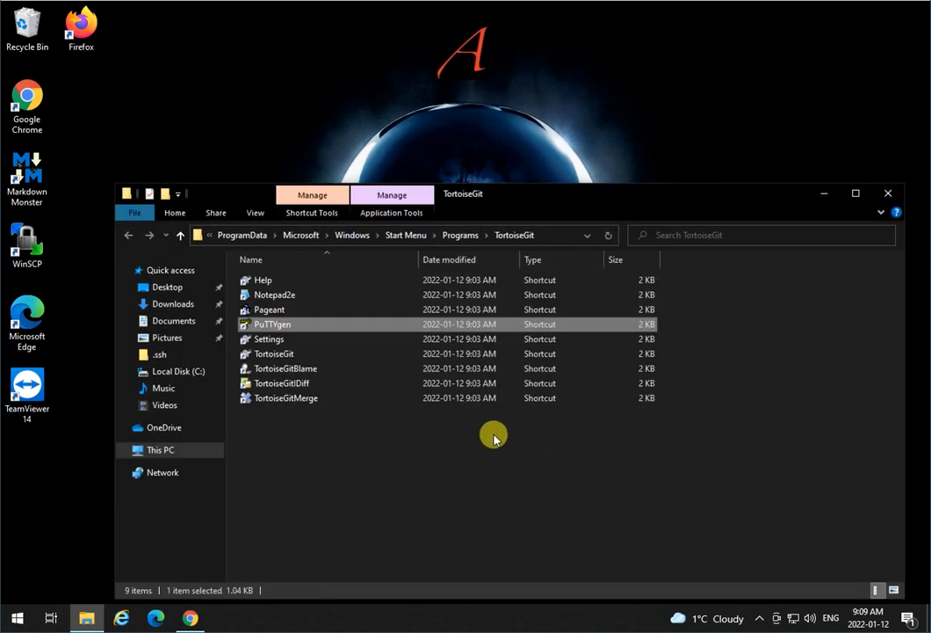
mouse_move(527, 235)
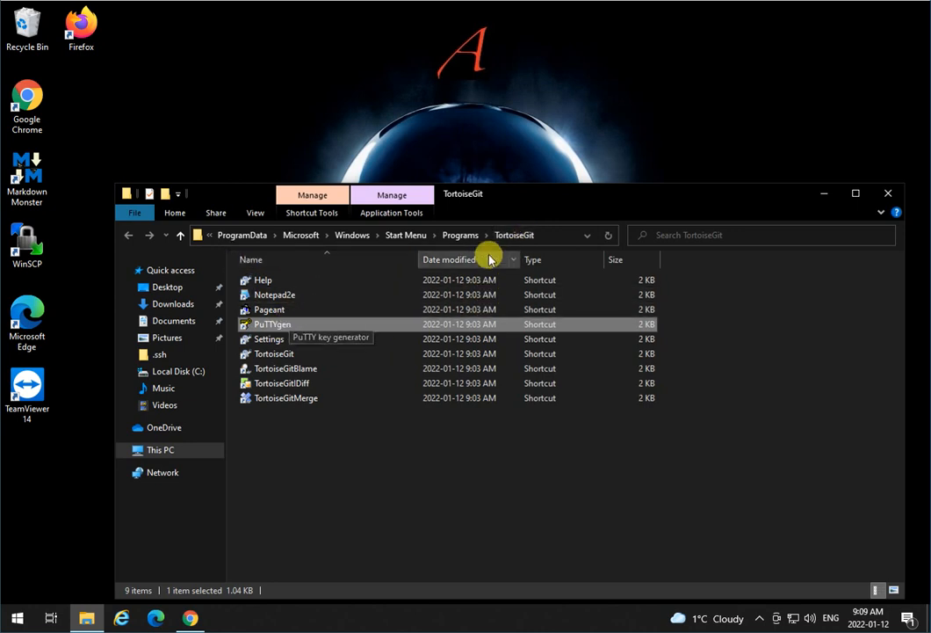
mouse_move(523, 234)
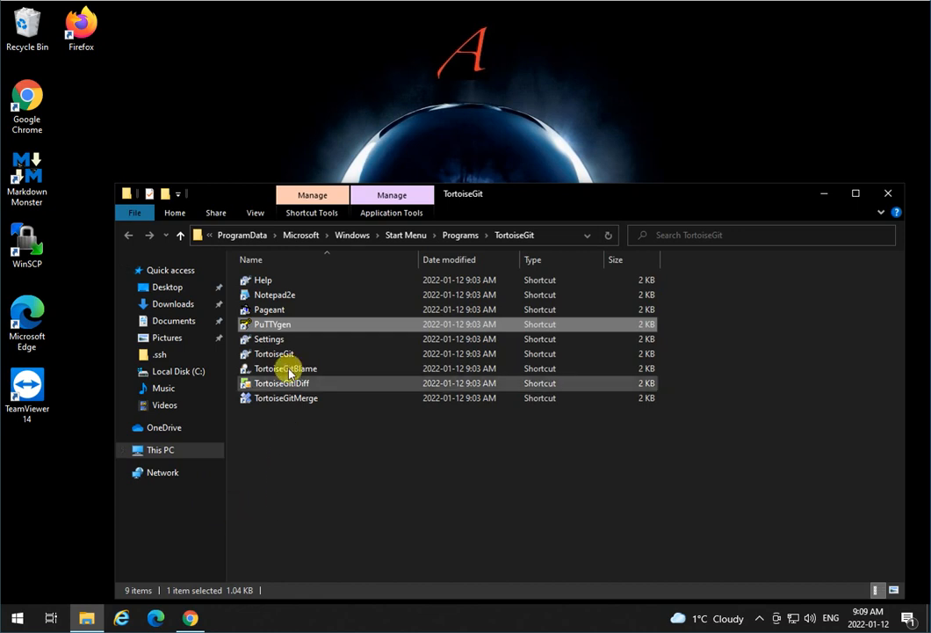
mouse_move(283, 324)
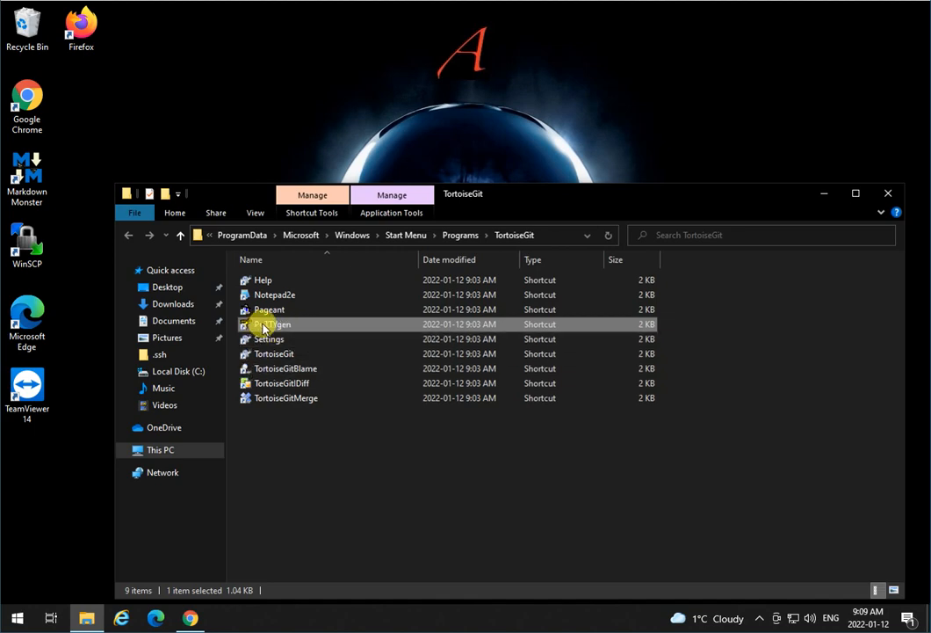
- Launch PuTTYgen and check its About box showing release 0.74, then close it
double_click(272, 324)
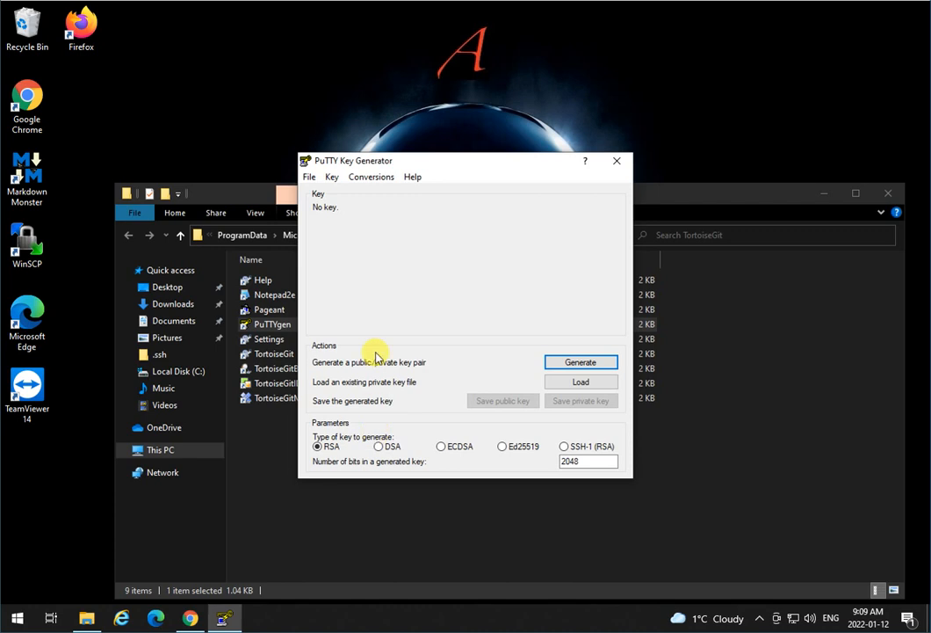
click(412, 177)
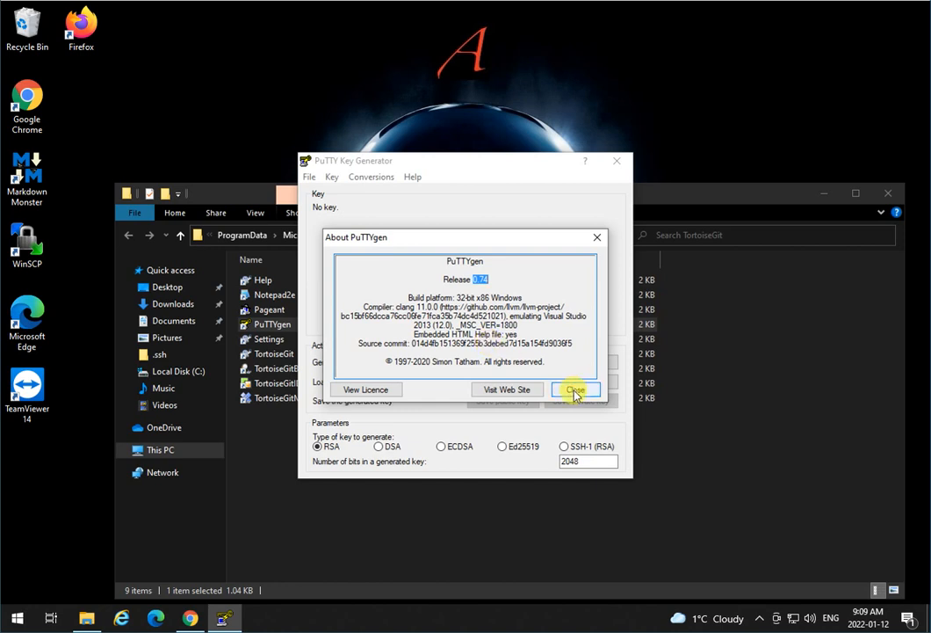
click(574, 389)
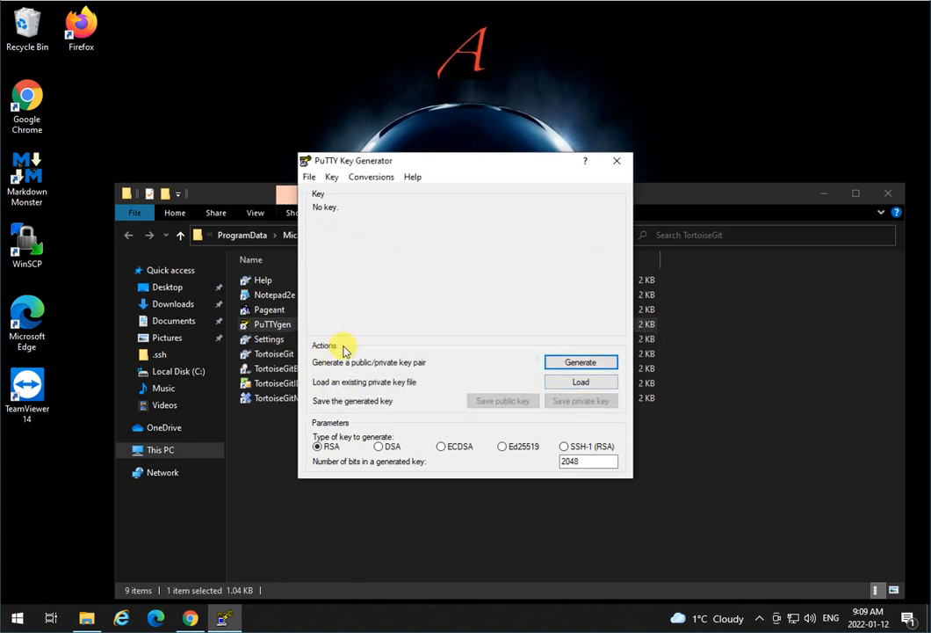
mouse_move(358, 339)
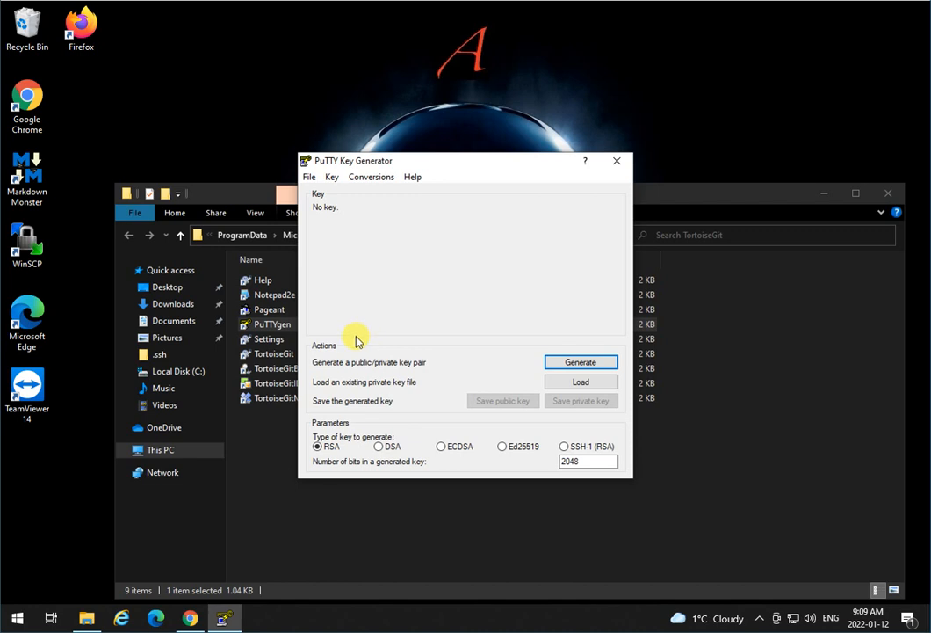
mouse_move(396, 485)
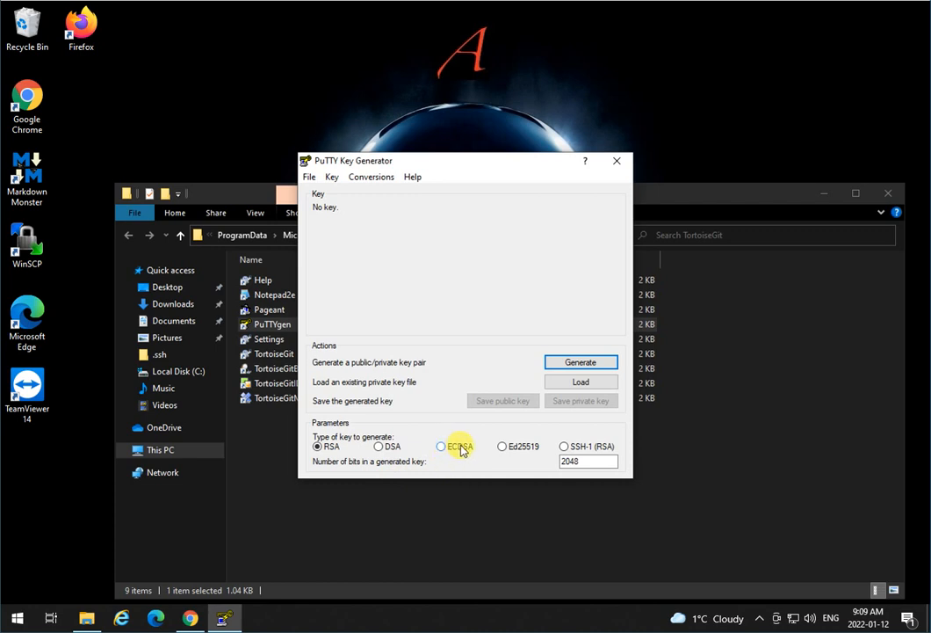
- Select ECDSA as the key type, keeping the nistp256 curve
click(440, 446)
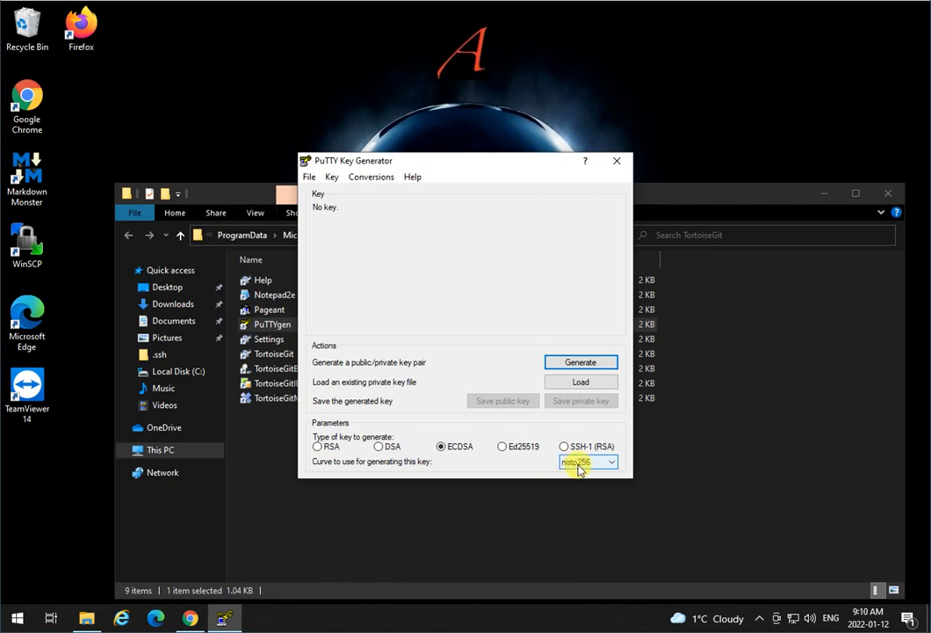
mouse_move(565, 472)
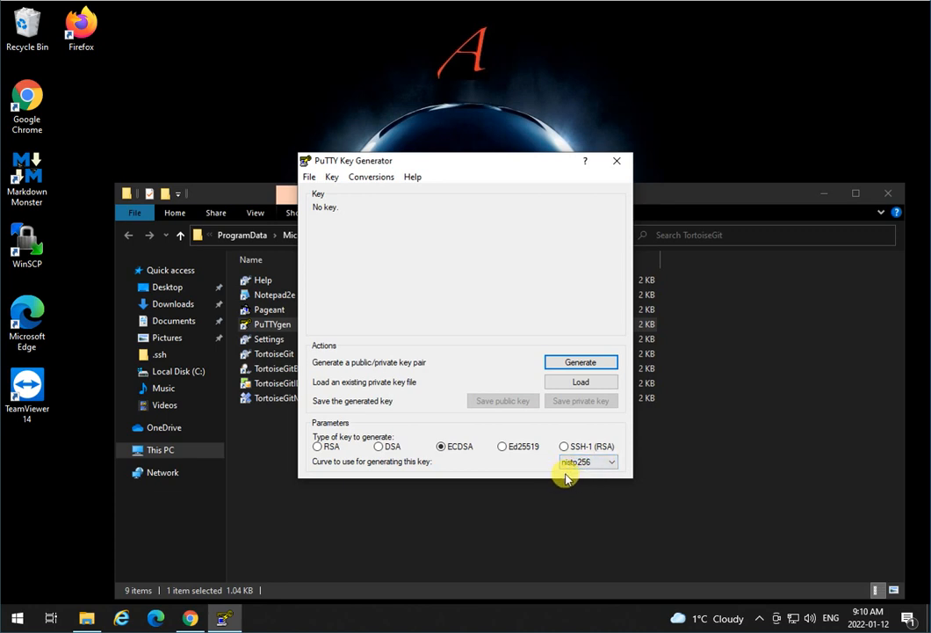
- Generate an ECDSA nistp256 key pair by moving the mouse over the blank area
click(580, 361)
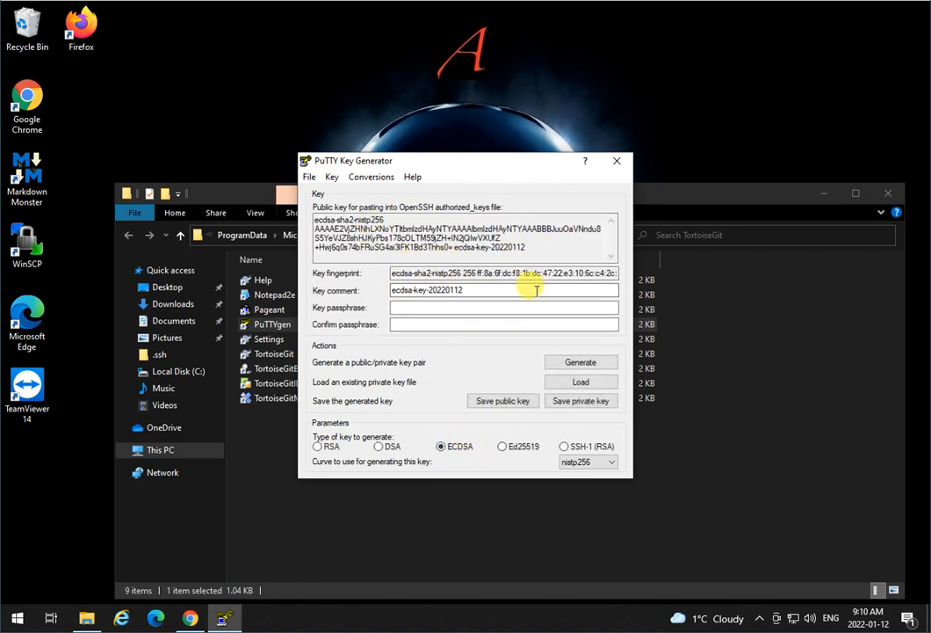
mouse_move(398, 381)
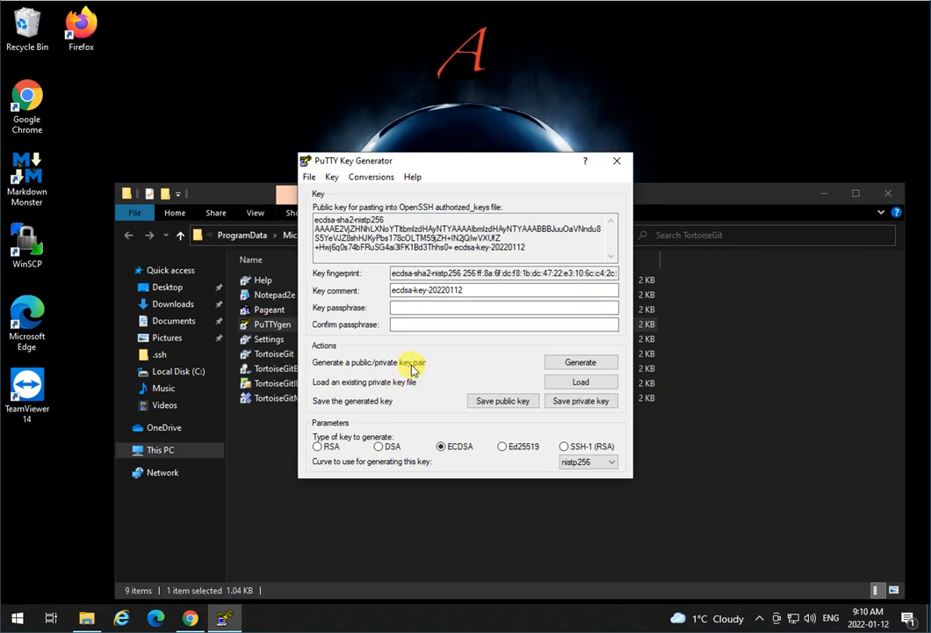
mouse_move(448, 370)
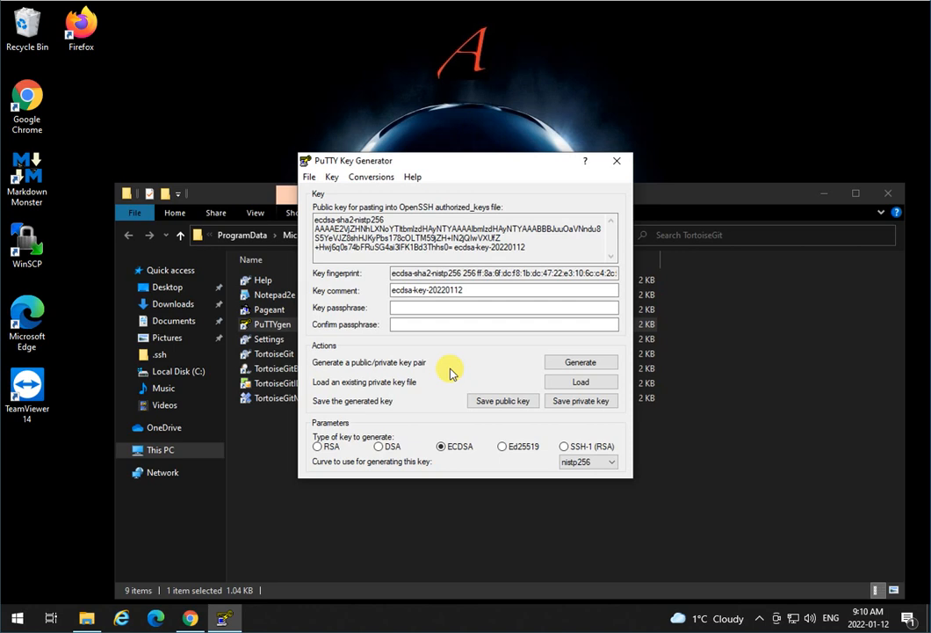
mouse_move(444, 373)
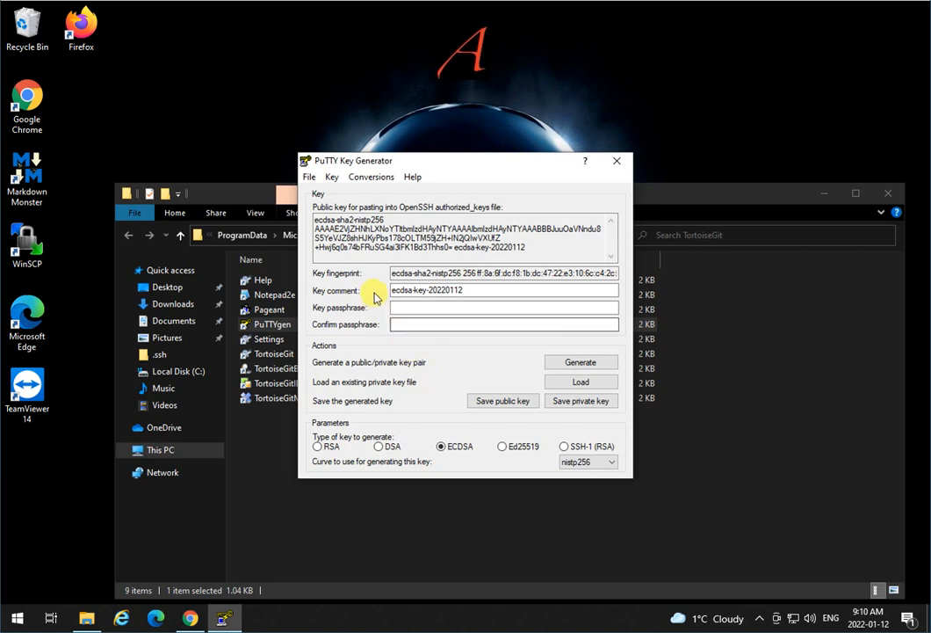
mouse_move(492, 360)
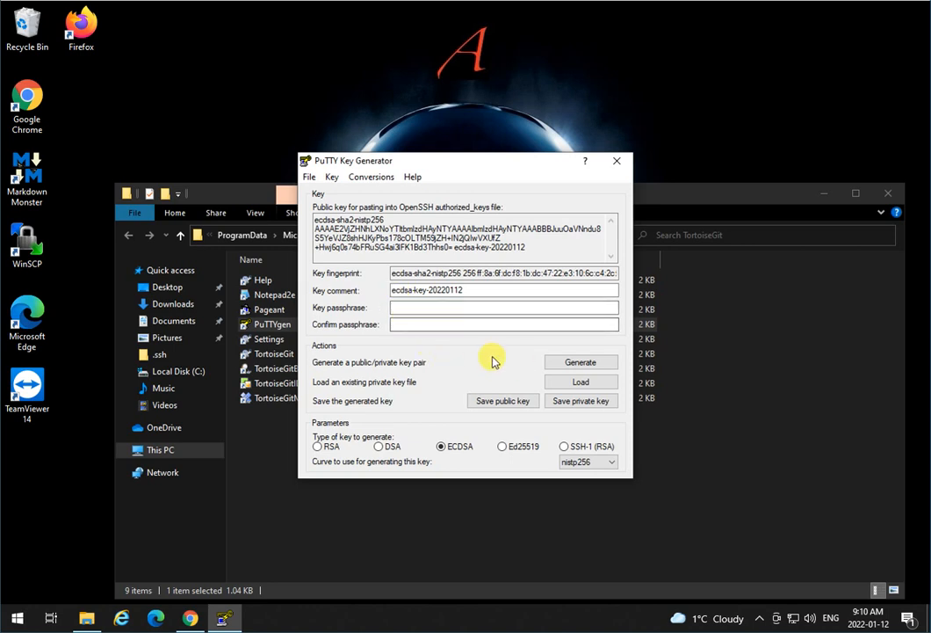
mouse_move(502, 349)
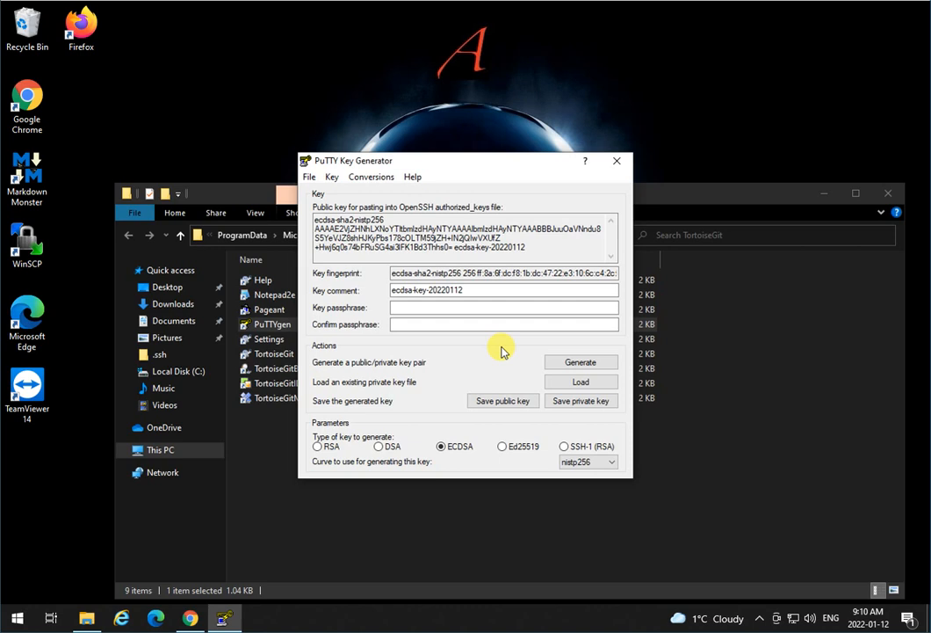
mouse_move(489, 425)
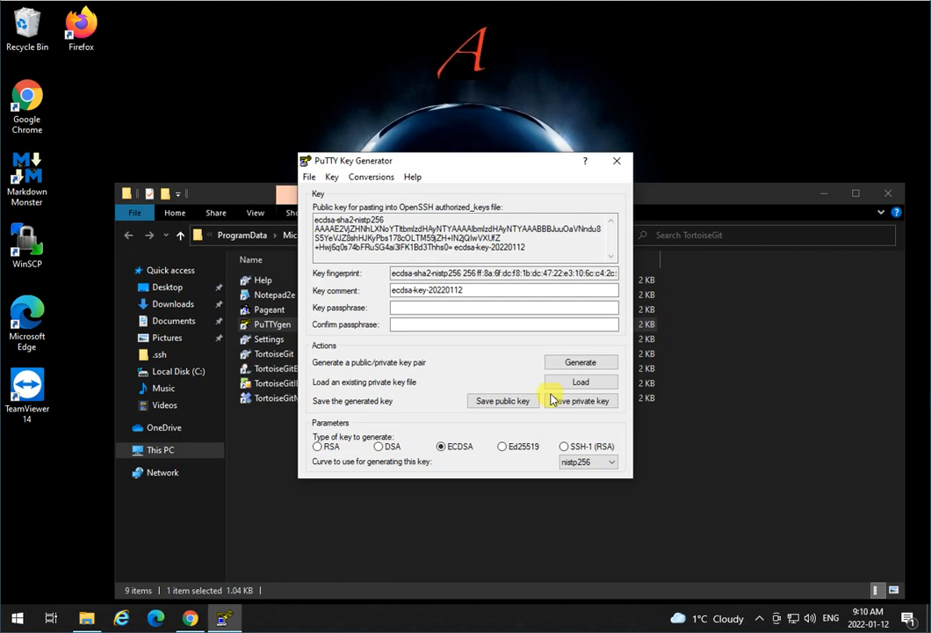
- Save the private key without a passphrase, browsing from This PC
click(581, 401)
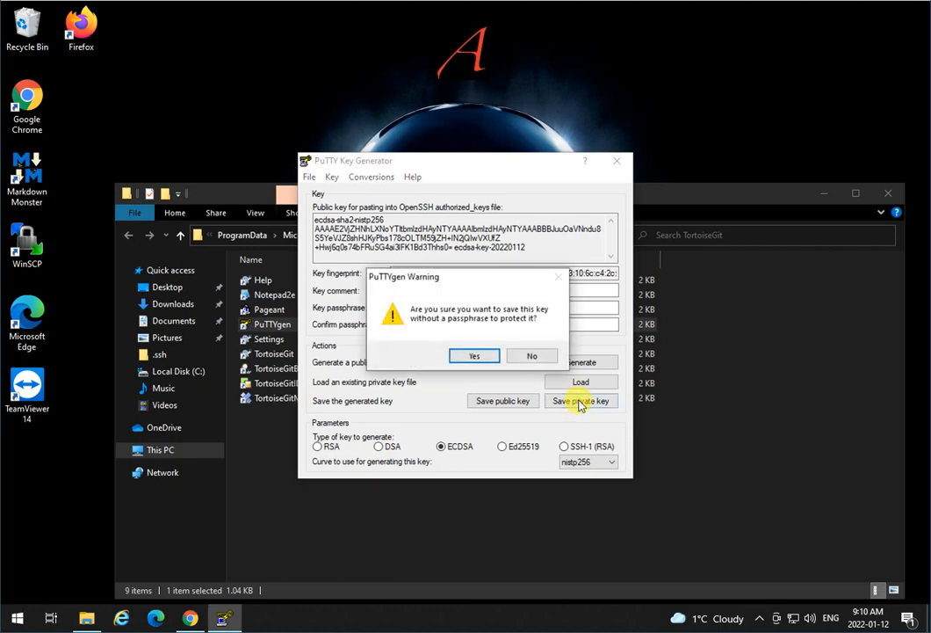
click(475, 355)
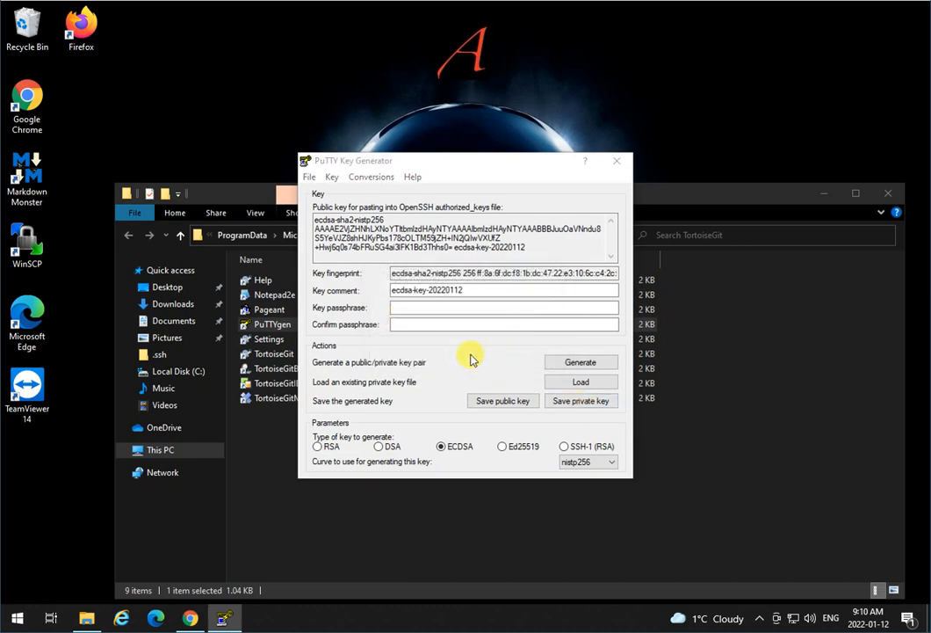
click(581, 401)
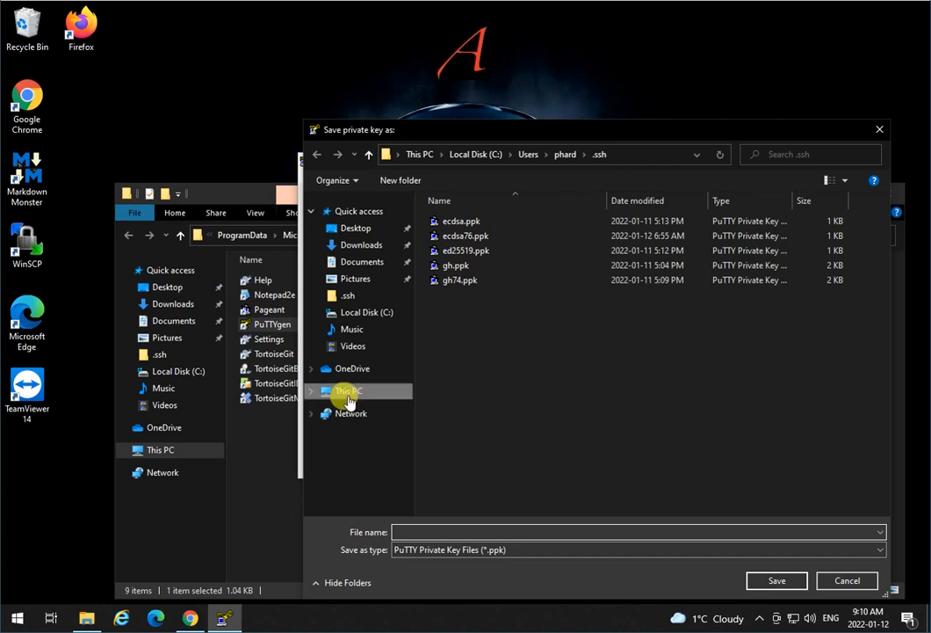
click(312, 391)
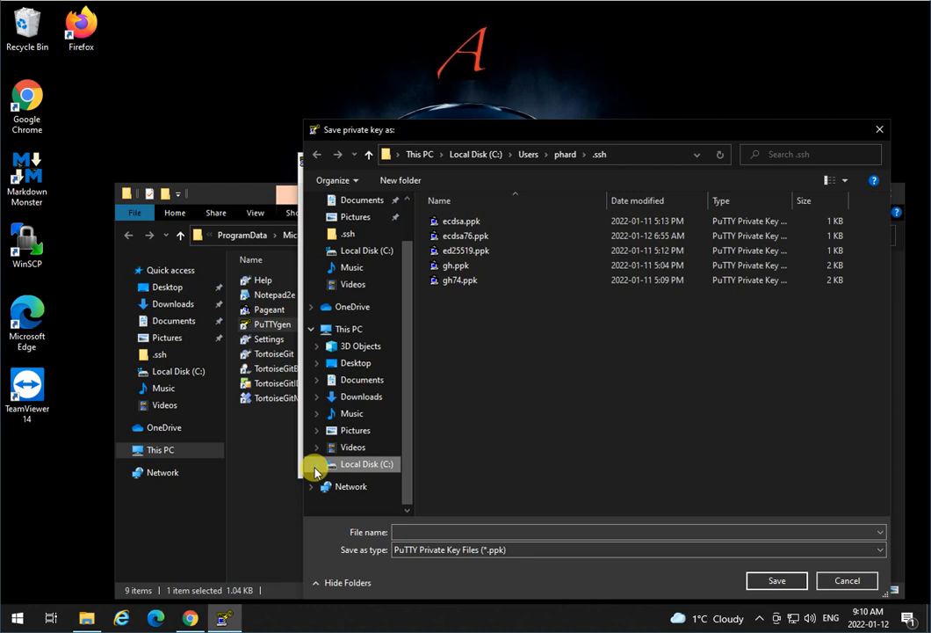
- Browse through Local Disk (C:) and Users to the home folder and select the old .ssh folder
click(316, 250)
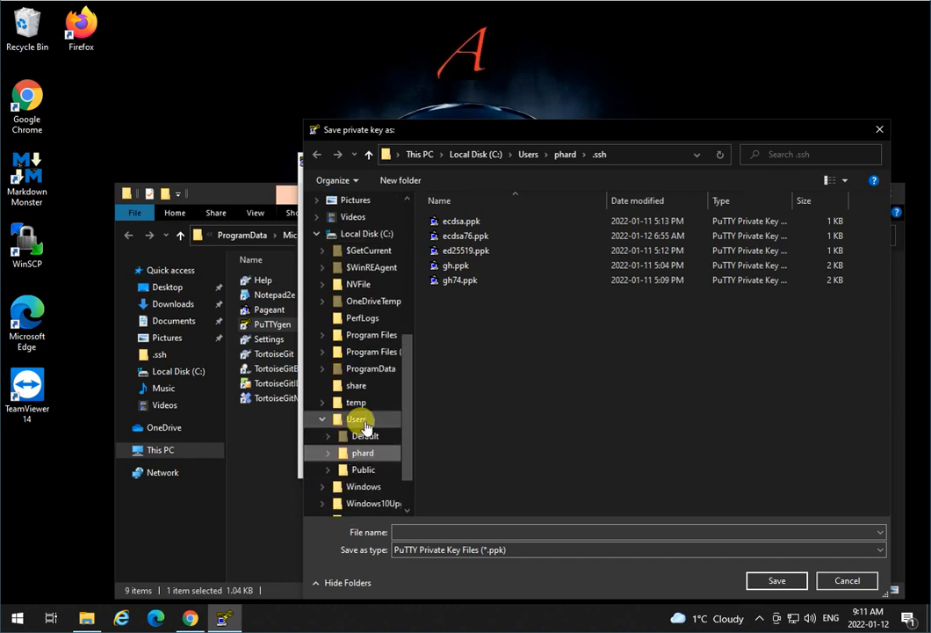
click(356, 419)
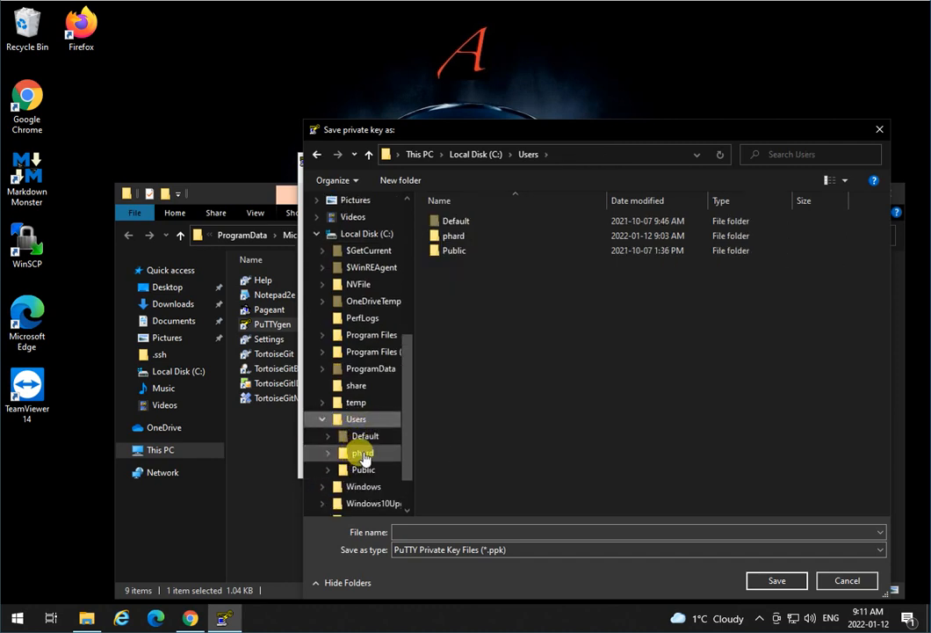
mouse_move(105, 516)
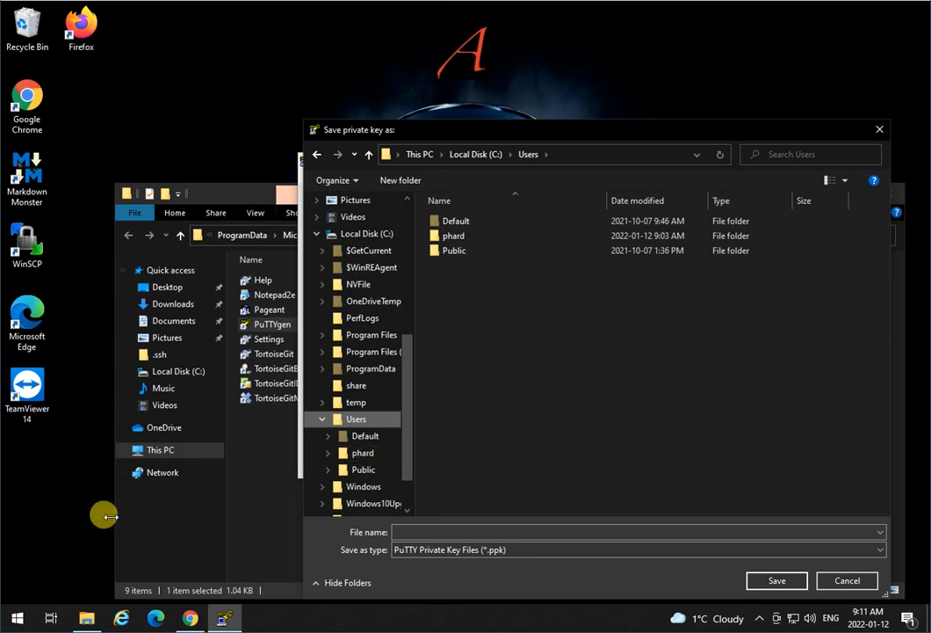
click(16, 618)
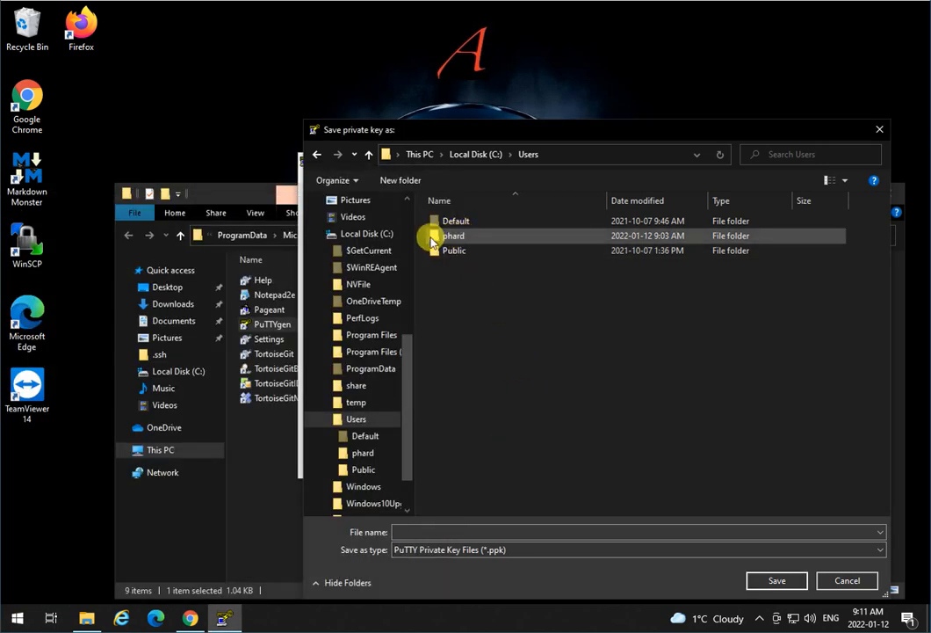
mouse_move(466, 235)
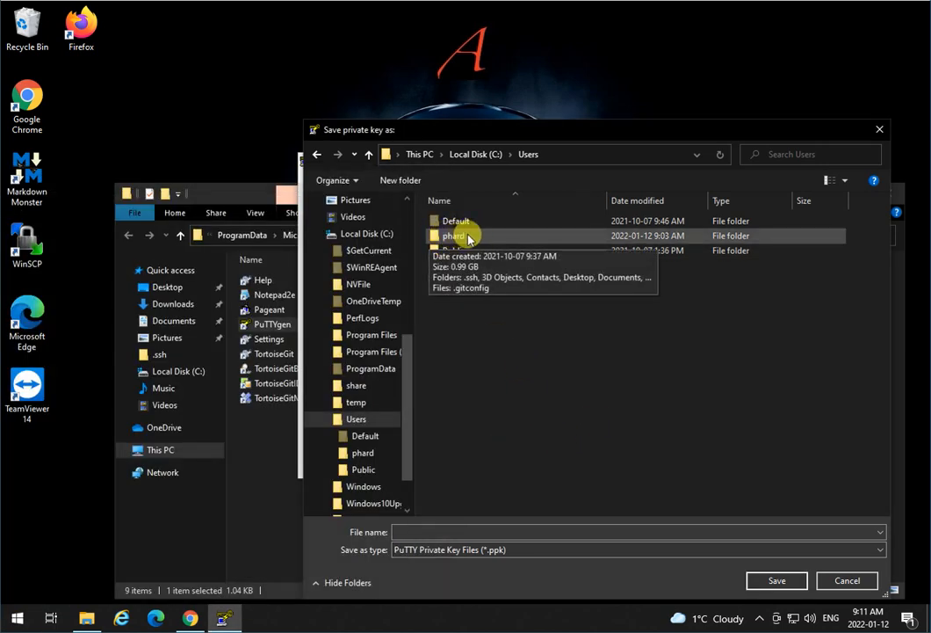
double_click(454, 236)
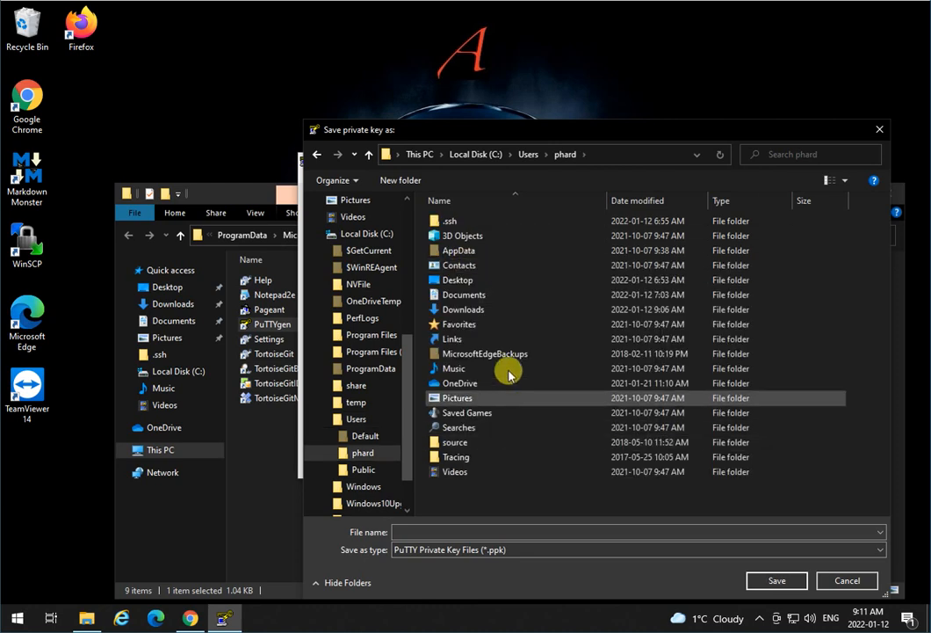
click(449, 221)
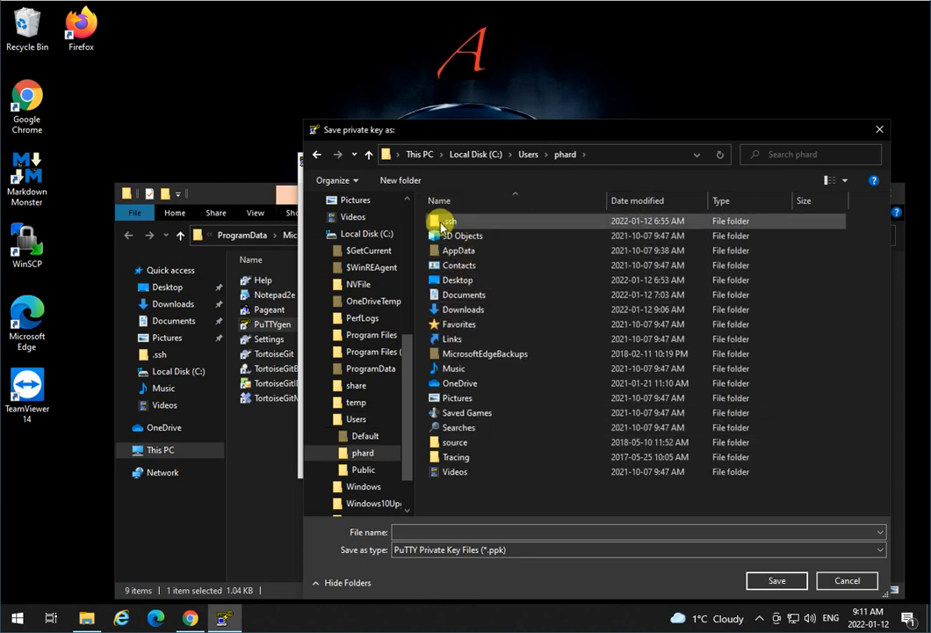
mouse_move(448, 220)
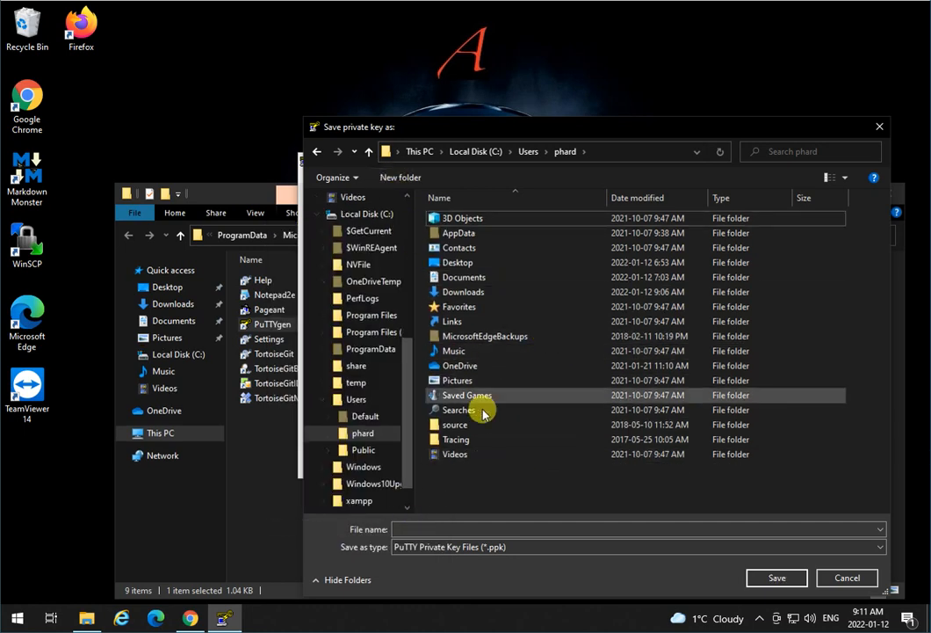
- Create a new .ssh folder, open it, and save the private key as GithubKey
click(399, 177)
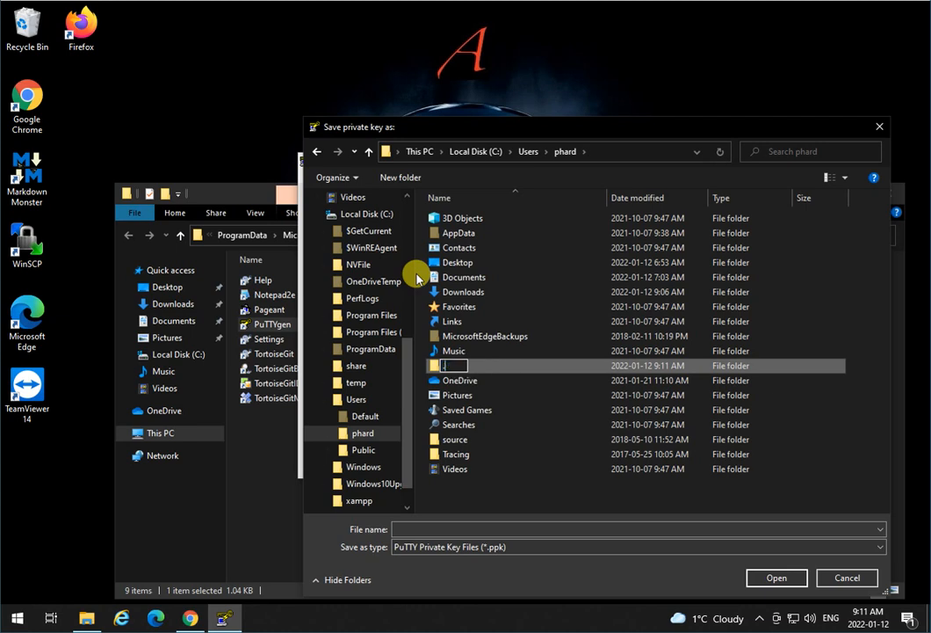
text(.ssh)
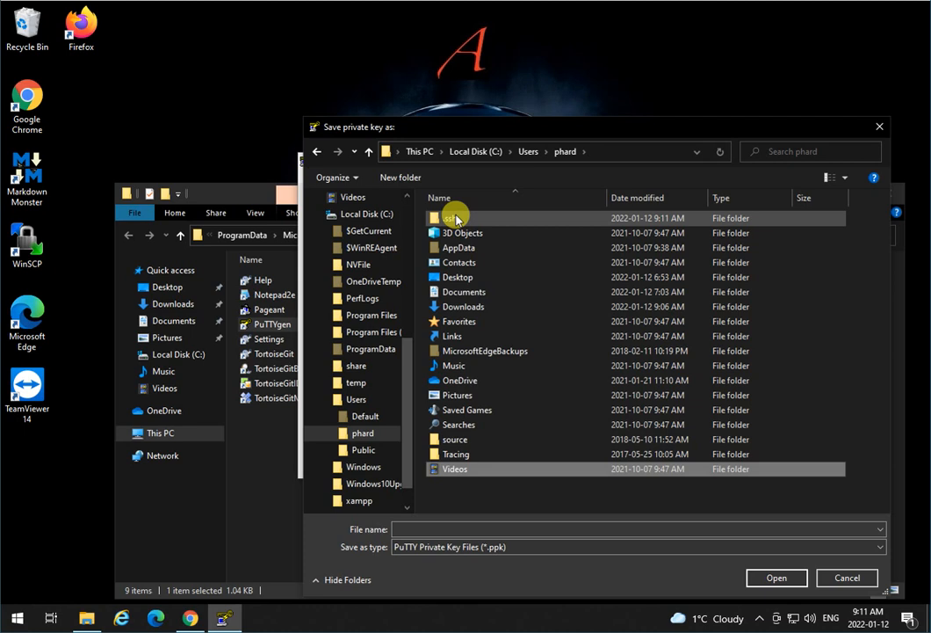
mouse_move(455, 218)
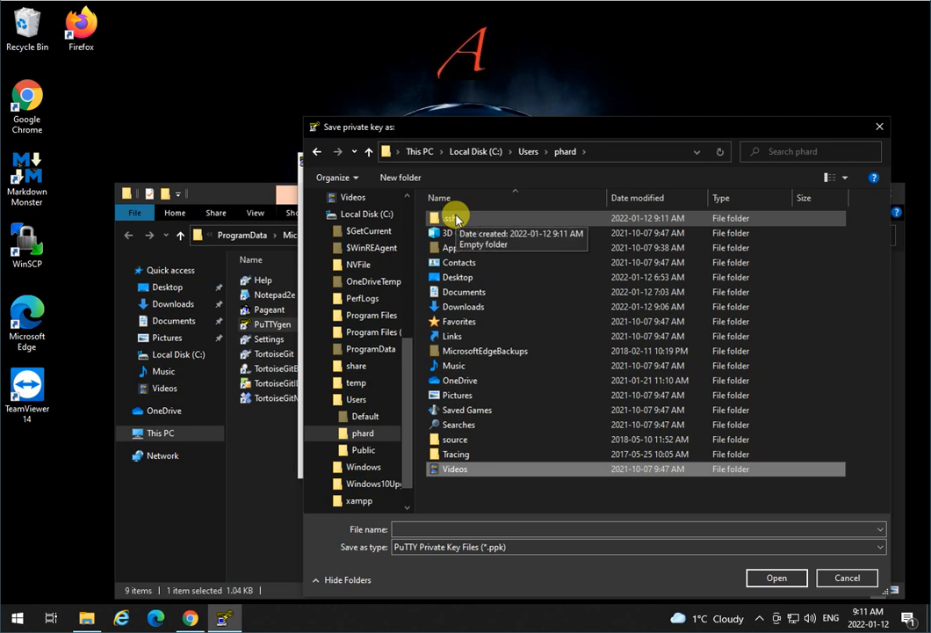
double_click(457, 218)
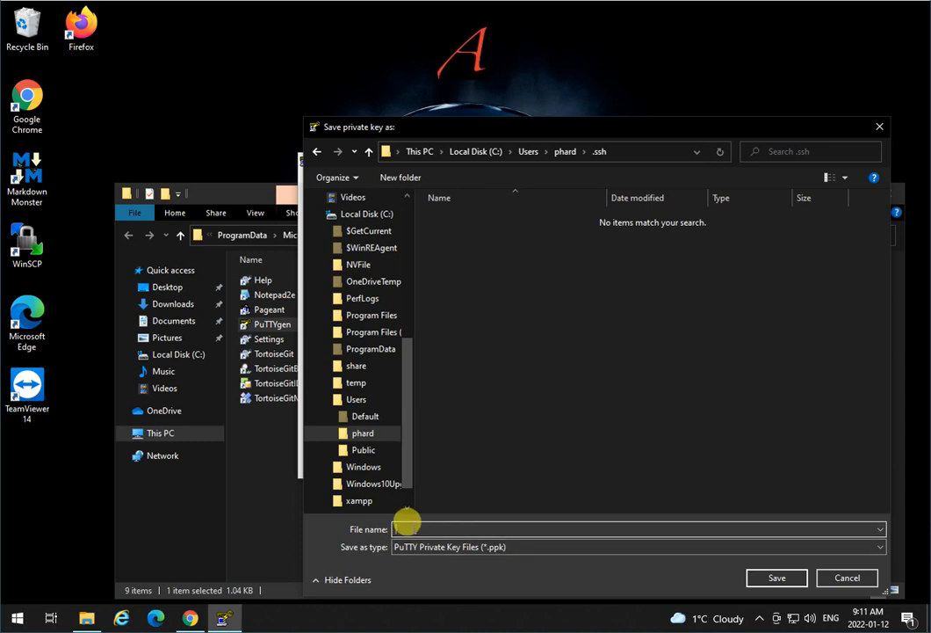
text(GithubKey)
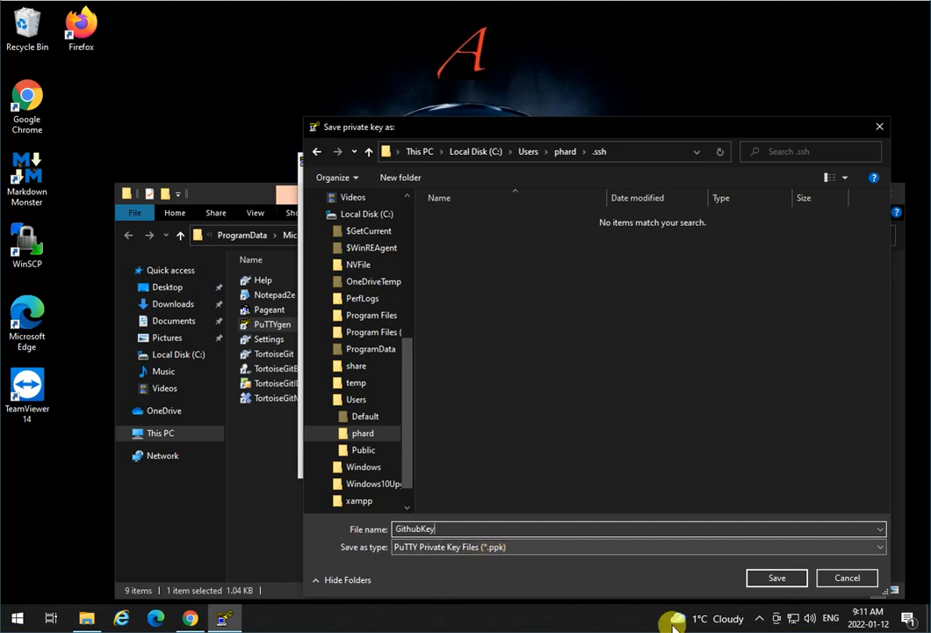
click(775, 577)
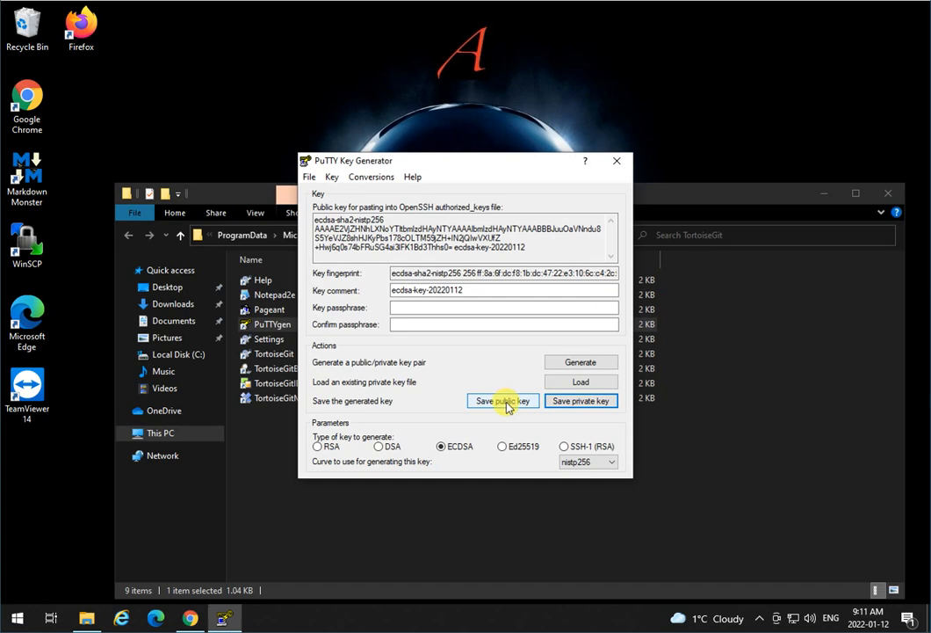
- Save the public key as GithubKey.pub and select all of its OpenSSH key text
click(503, 400)
text(GithubKey.pub)
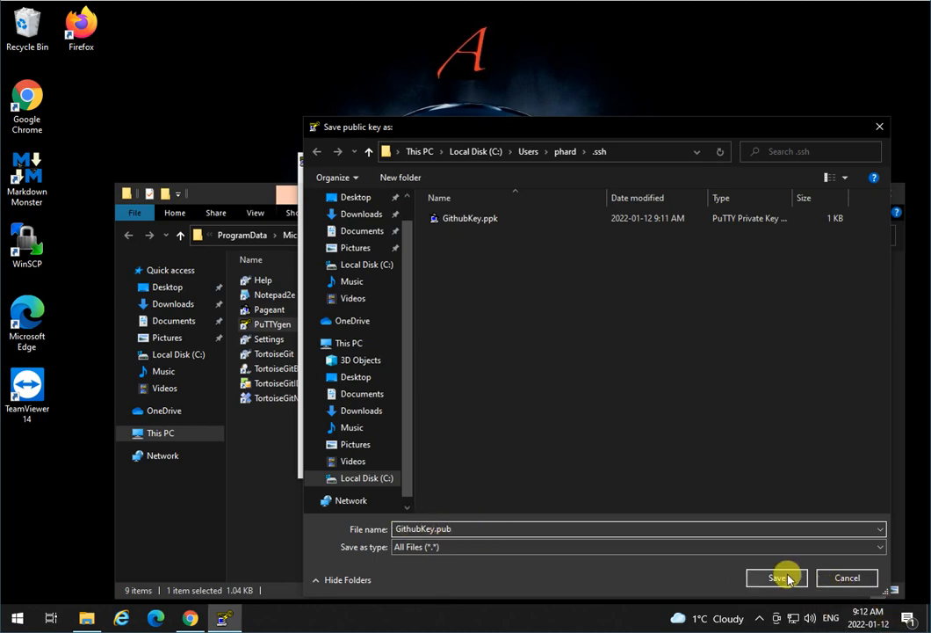
click(777, 577)
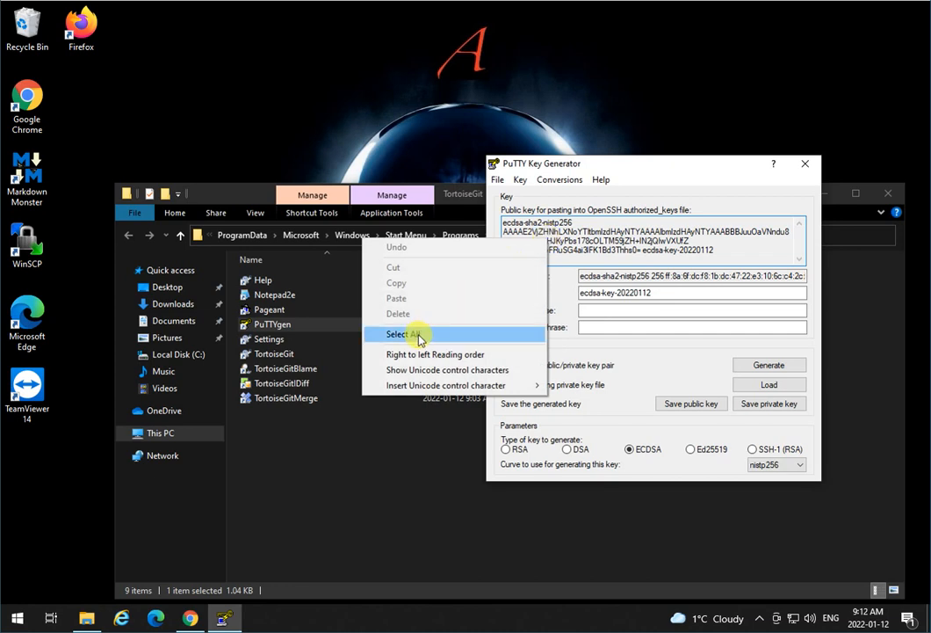
click(405, 334)
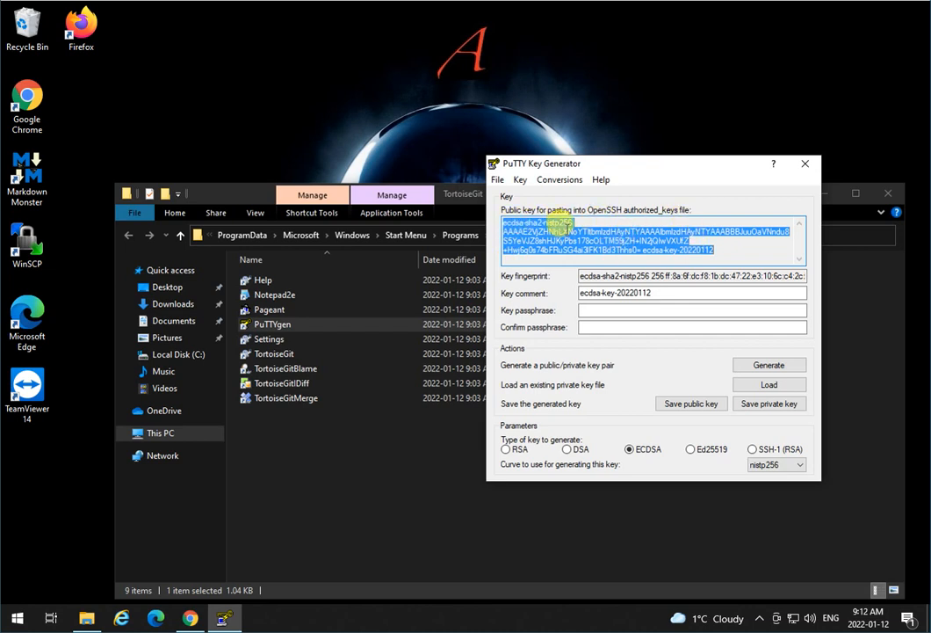
mouse_move(303, 452)
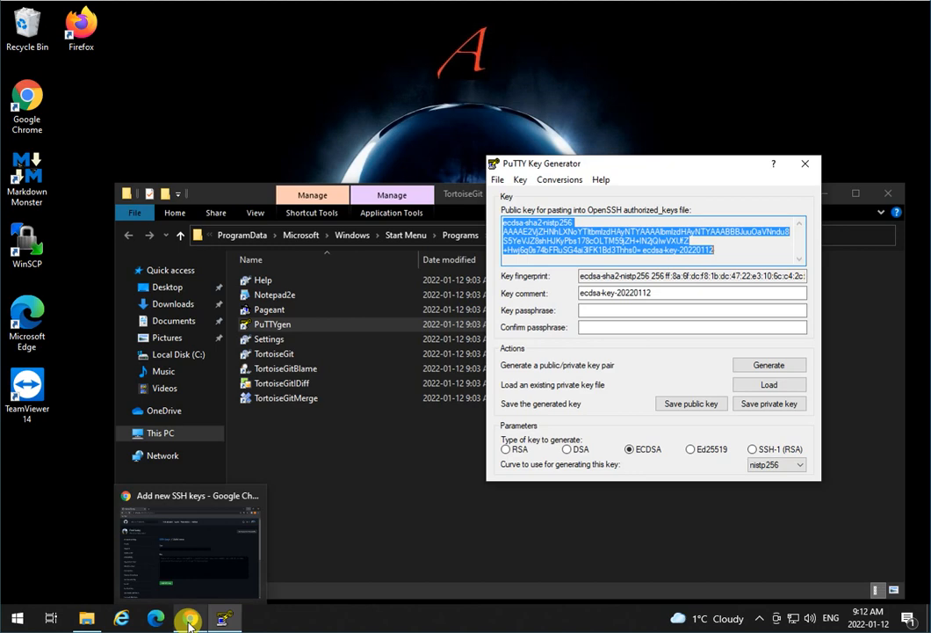
mouse_move(189, 618)
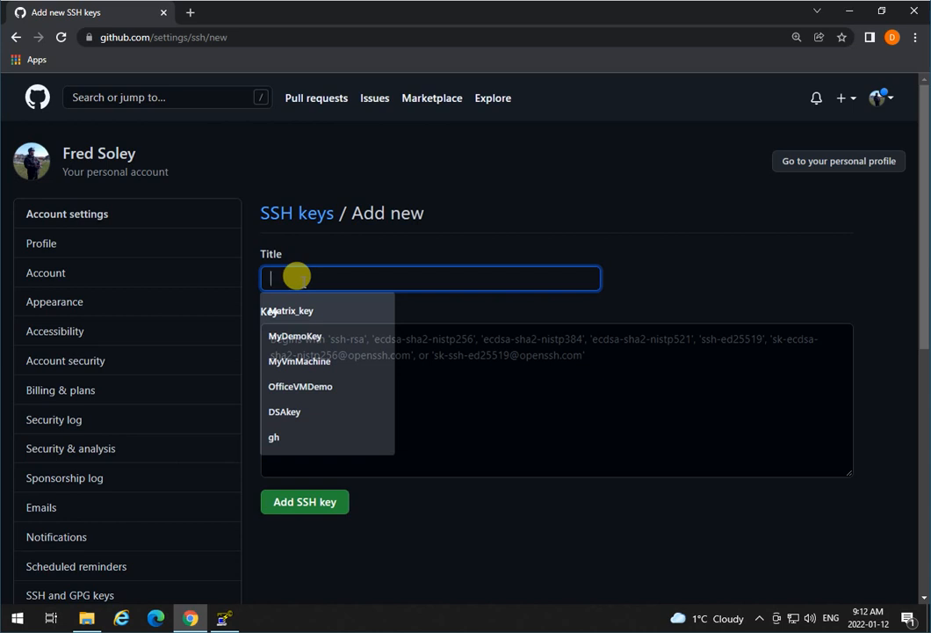
- Title the new GitHub SSH key 'OfficeDemoVm', paste the public key, and save it
text(OfficeDemoV)
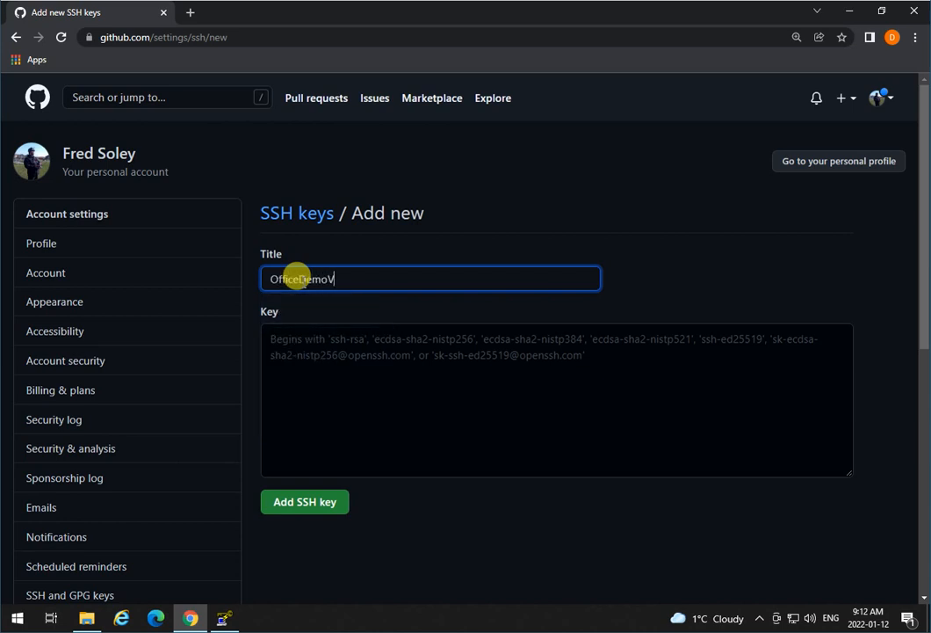
text(m)
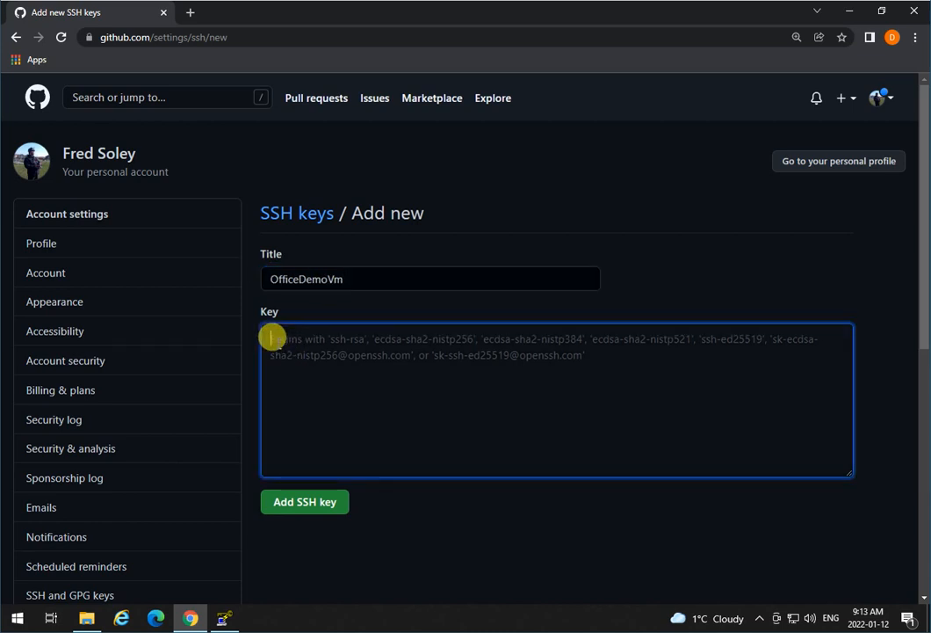
right_click(273, 338)
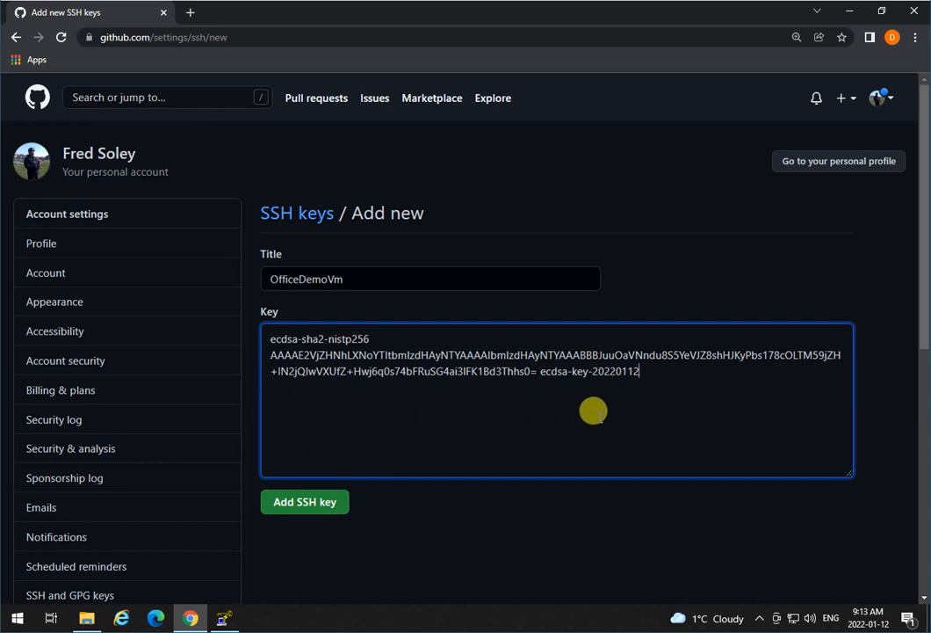
mouse_move(426, 489)
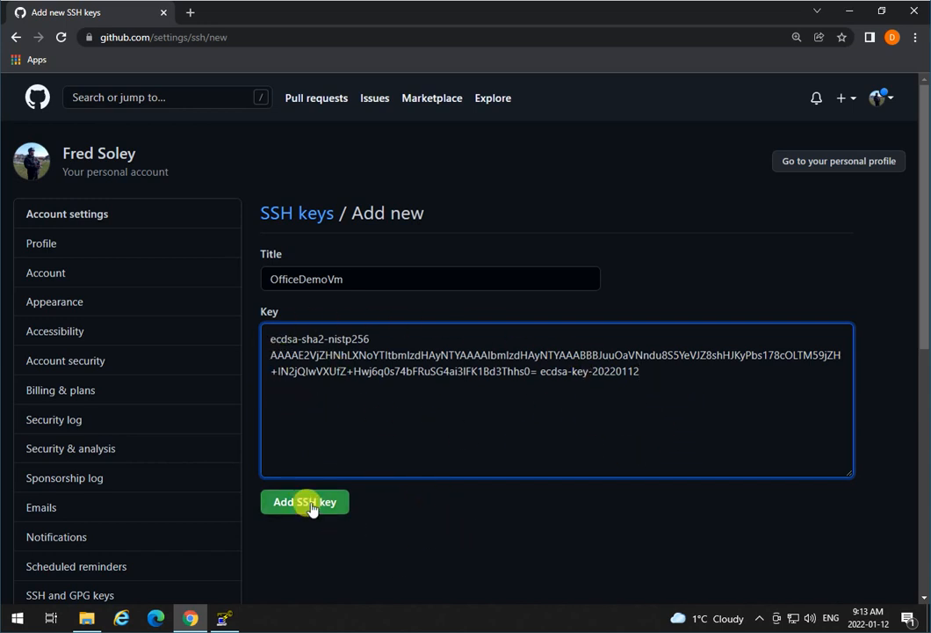
click(305, 502)
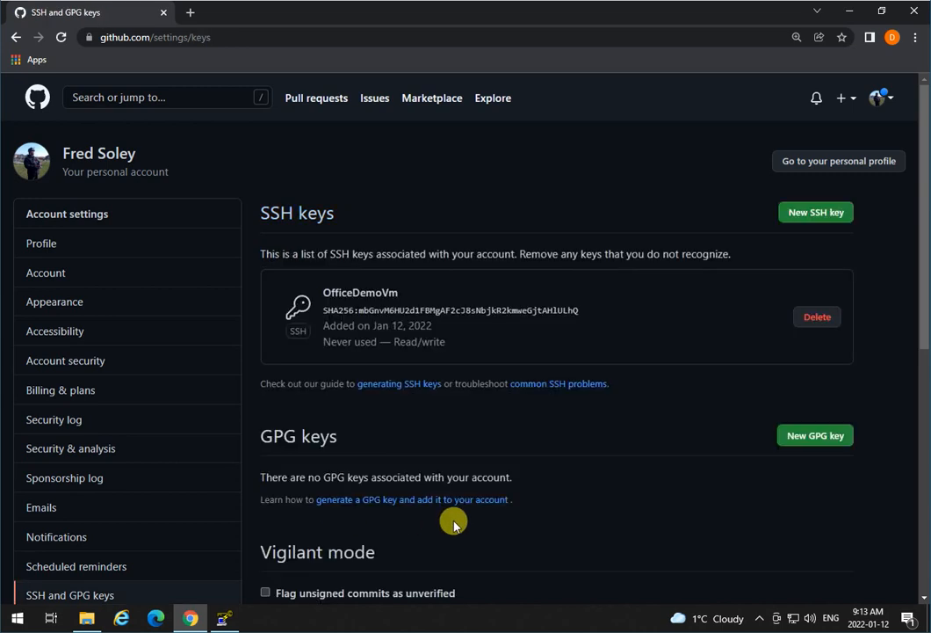
mouse_move(584, 372)
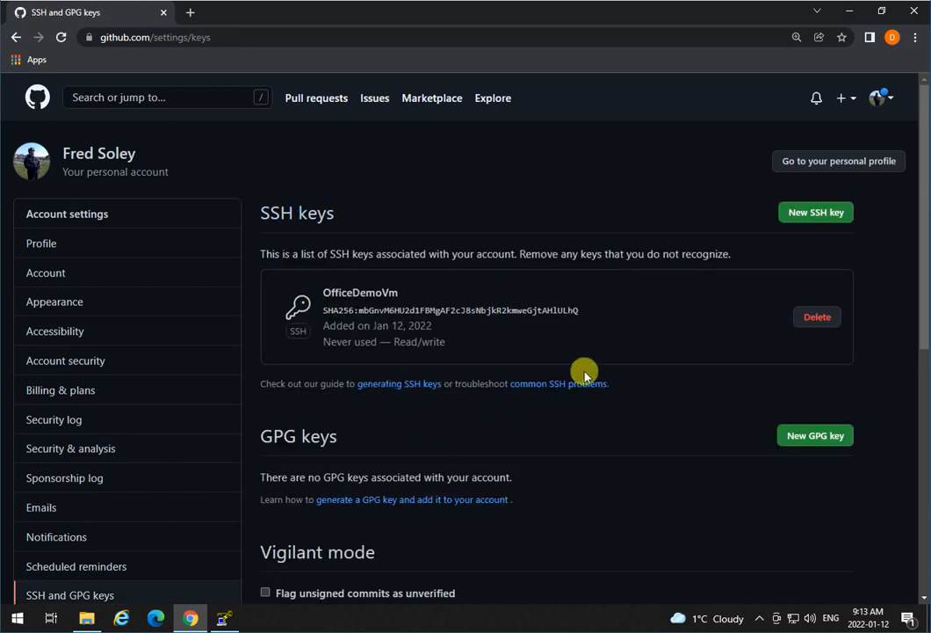
mouse_move(555, 231)
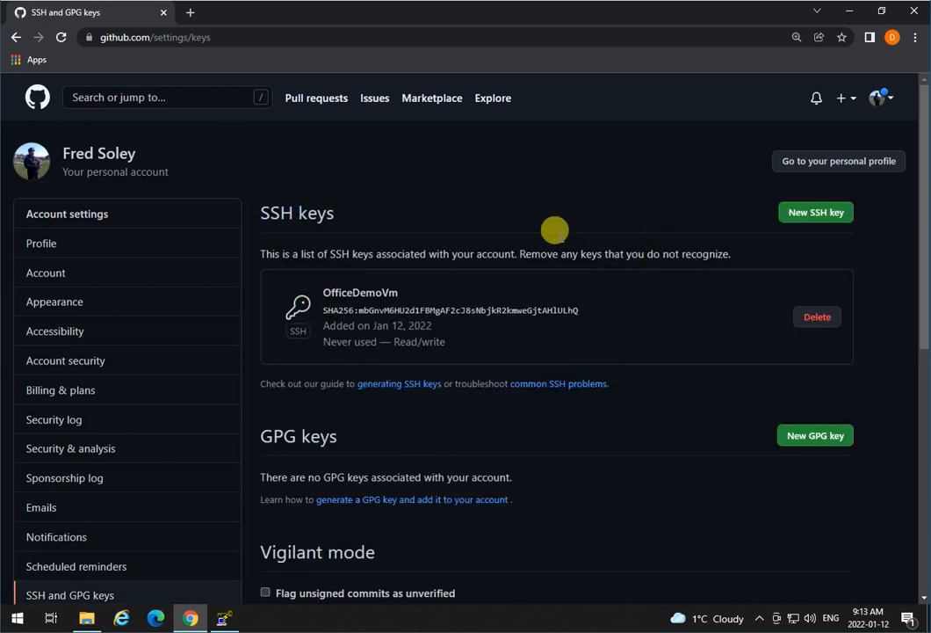
mouse_move(615, 391)
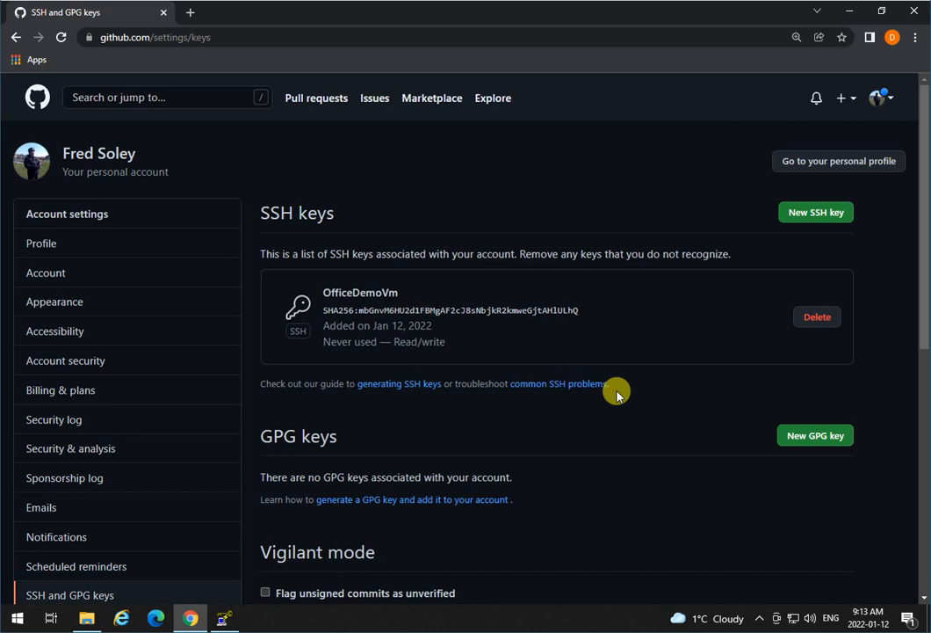
mouse_move(608, 478)
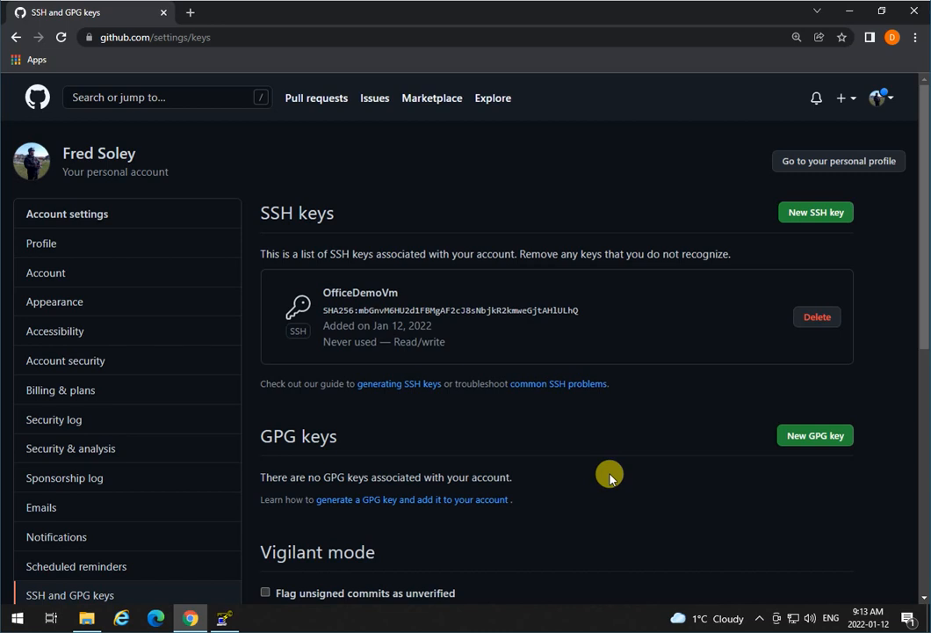
mouse_move(609, 292)
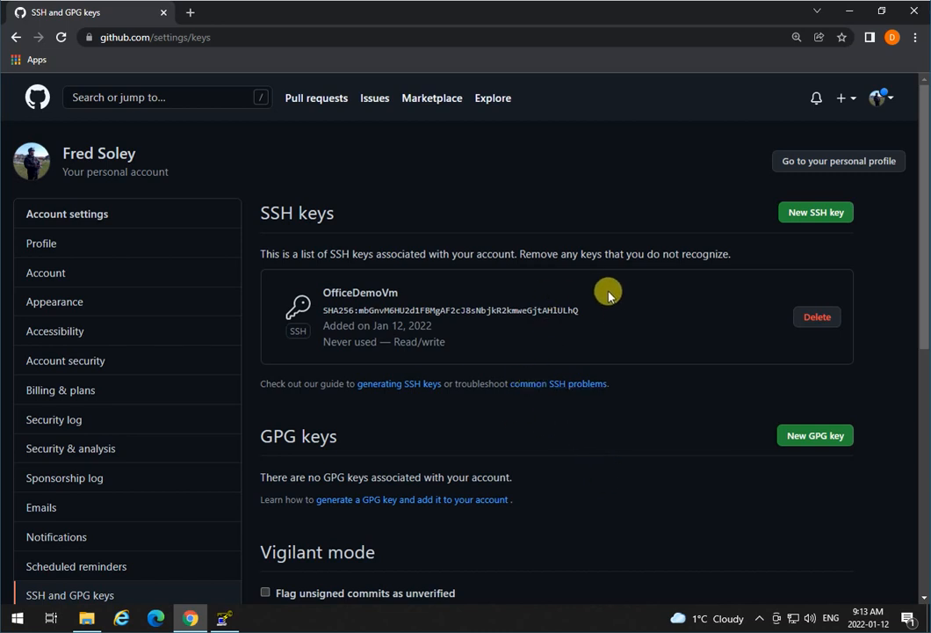
mouse_move(248, 47)
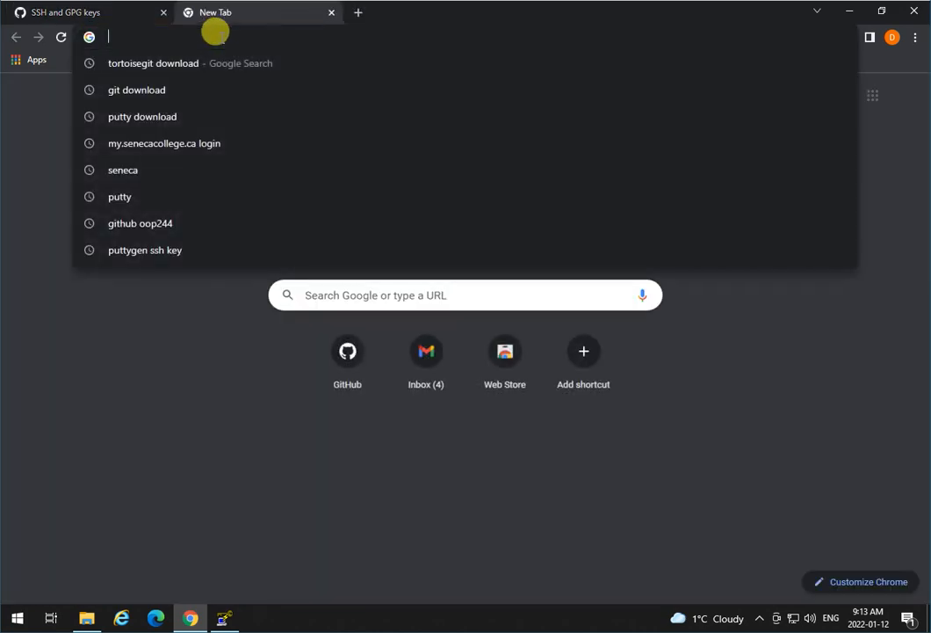
- Search Google for 'oop244 github' and reach the Seneca-244200 organization page through OOP-Workshops
key(Escape)
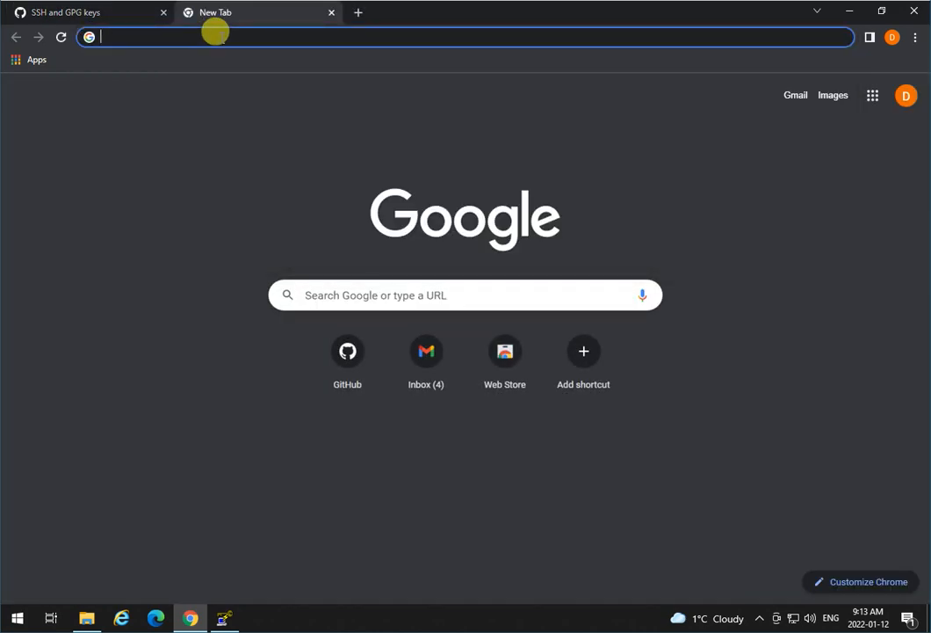
text(oop)
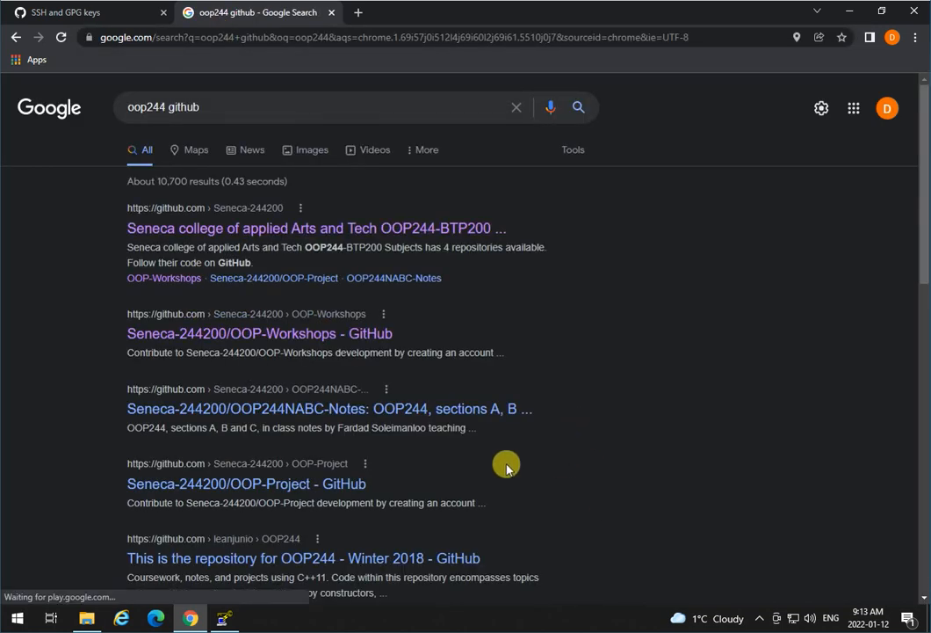
click(258, 333)
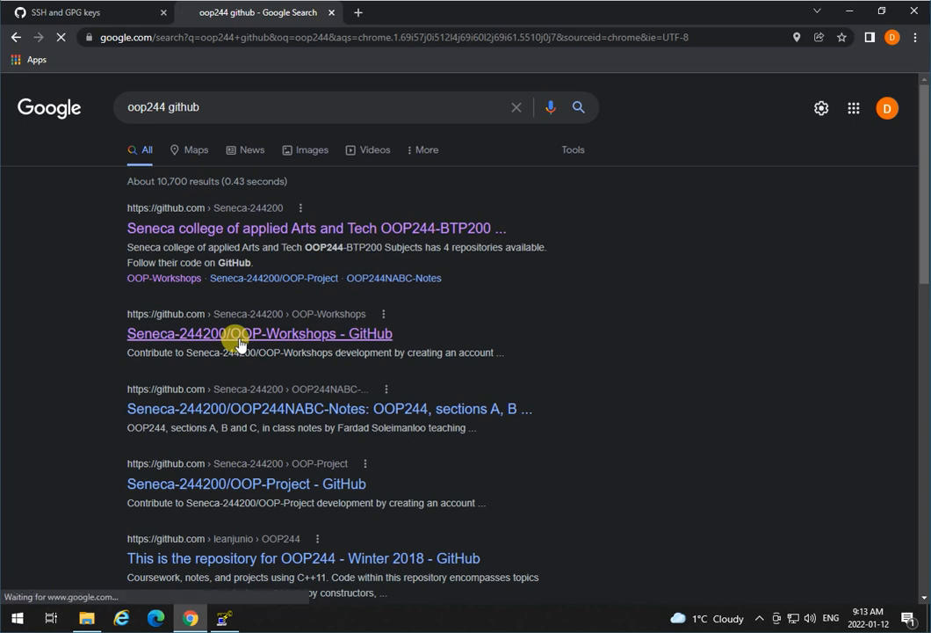
click(259, 333)
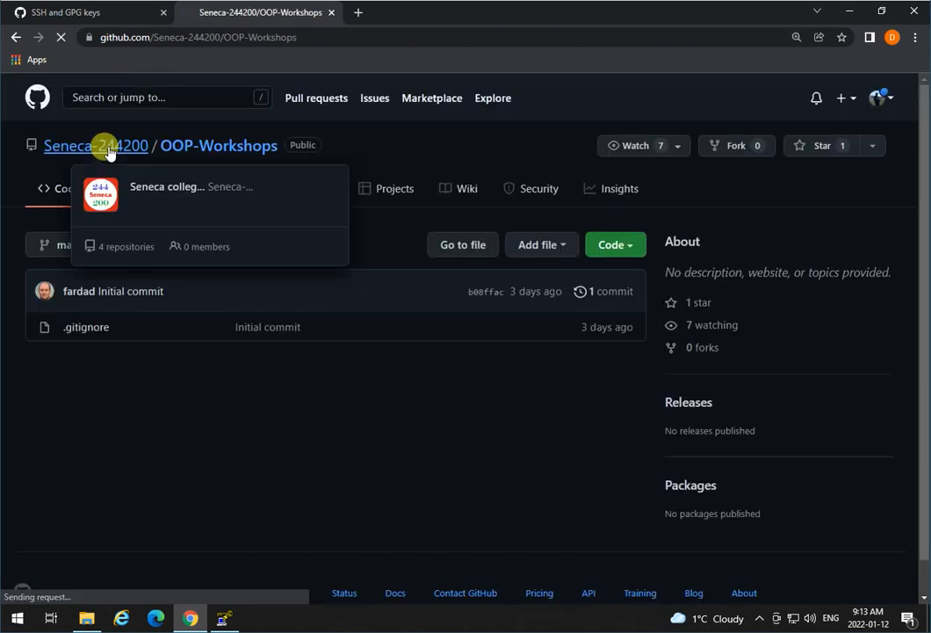
click(96, 145)
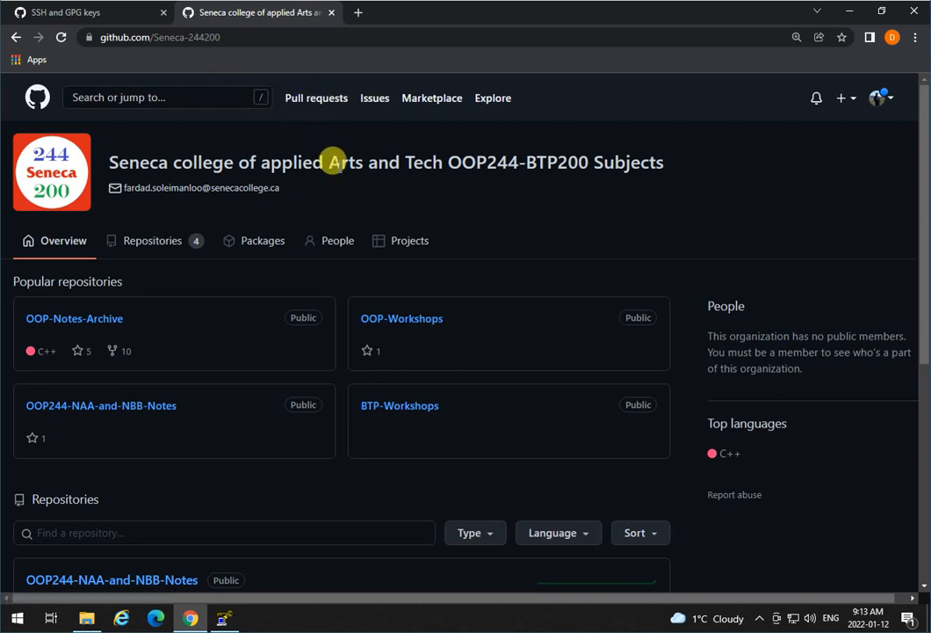
mouse_move(197, 493)
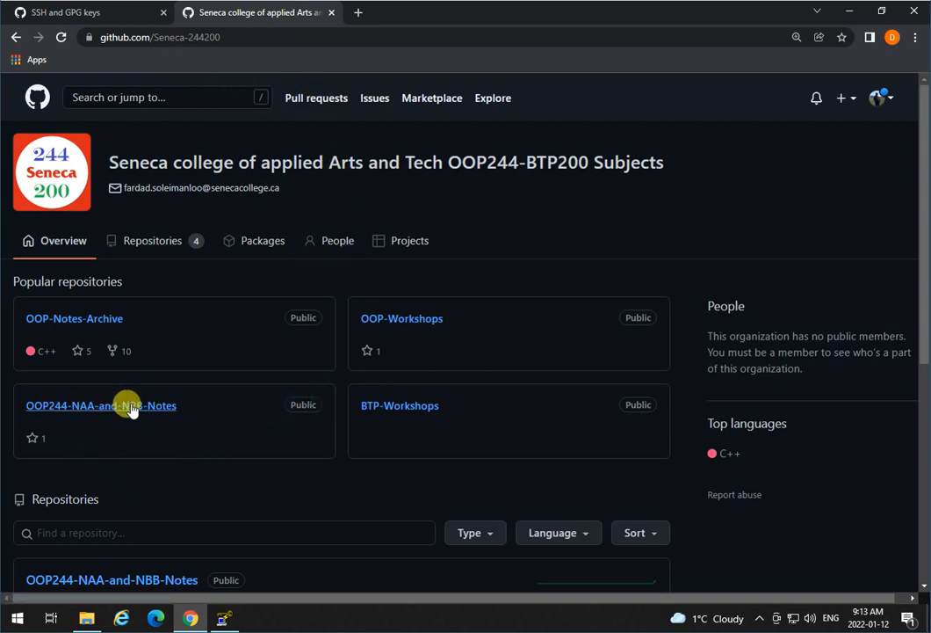
mouse_move(123, 410)
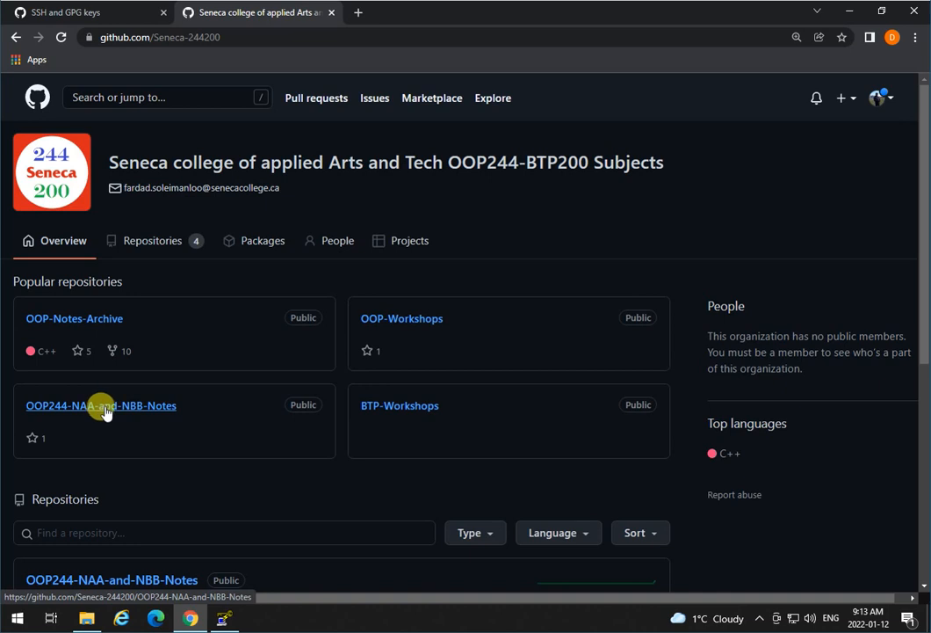
mouse_move(123, 409)
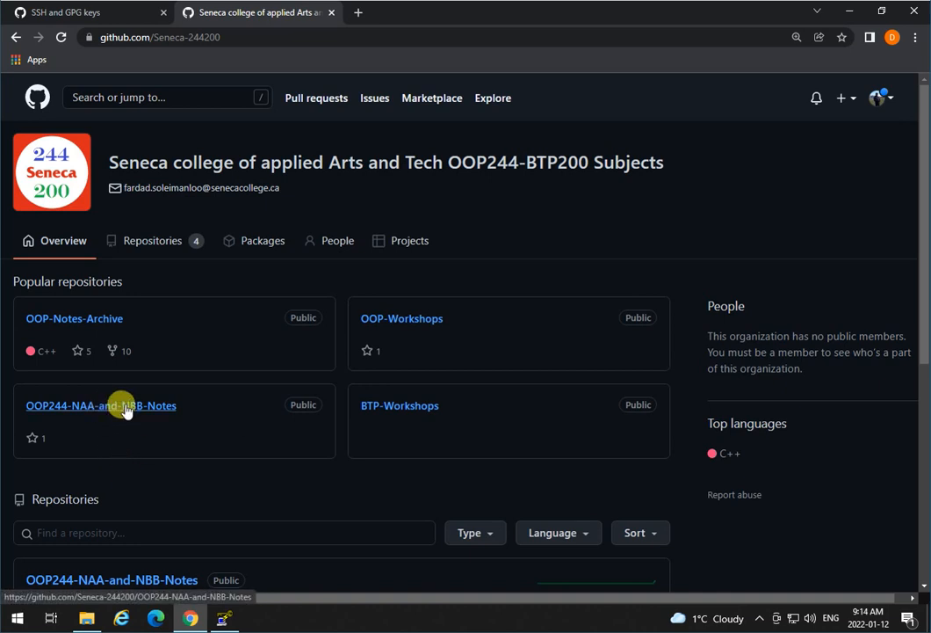
- Open the OOP244-NAA-and-NBB-Notes repository and copy its SSH clone address
click(101, 405)
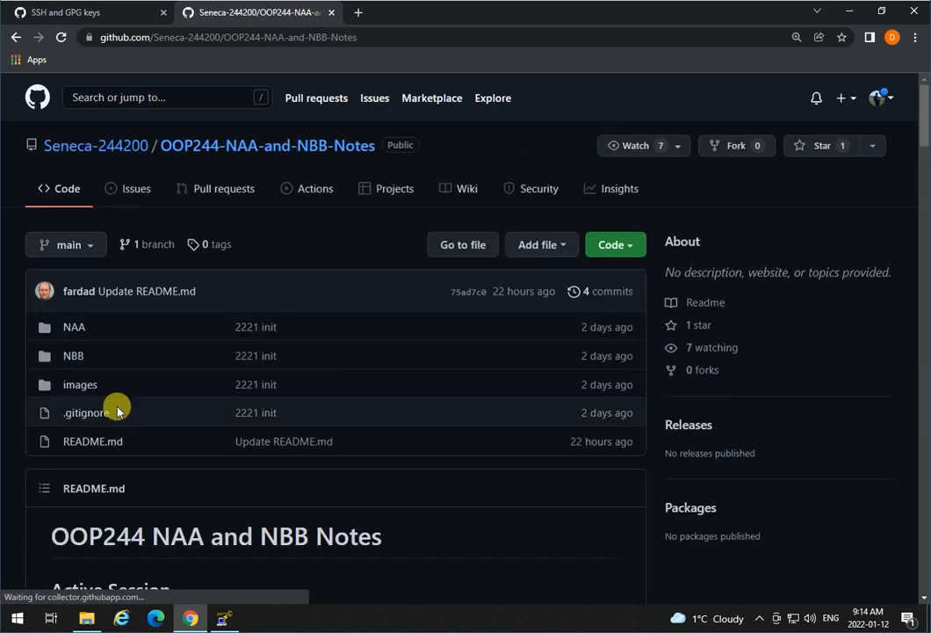
click(609, 244)
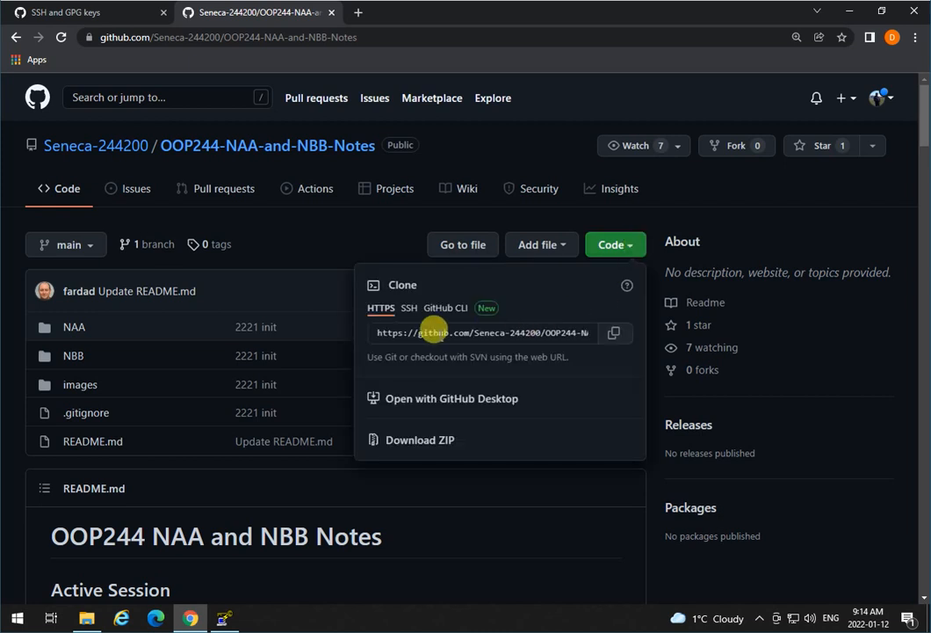
click(408, 308)
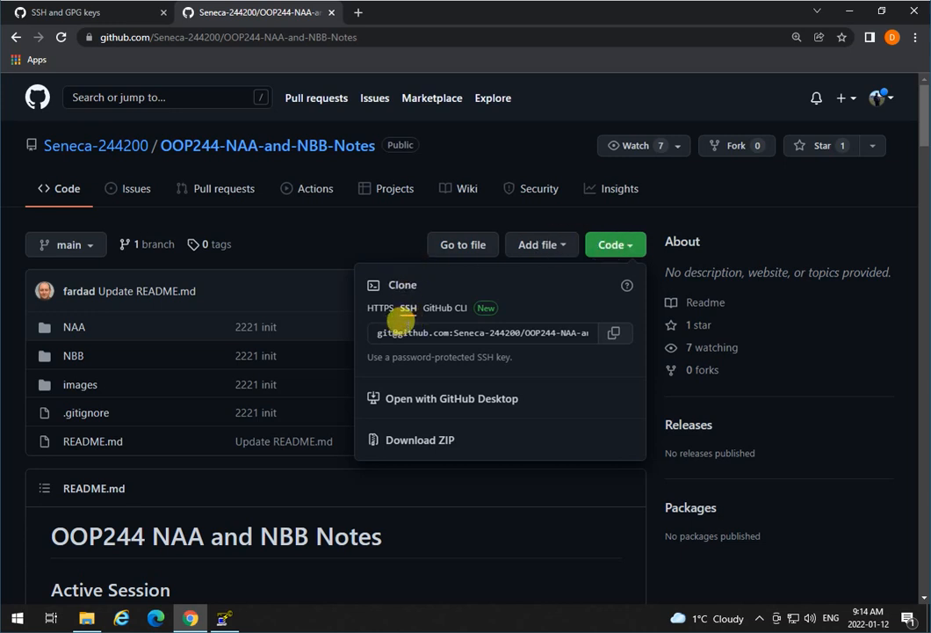
click(409, 308)
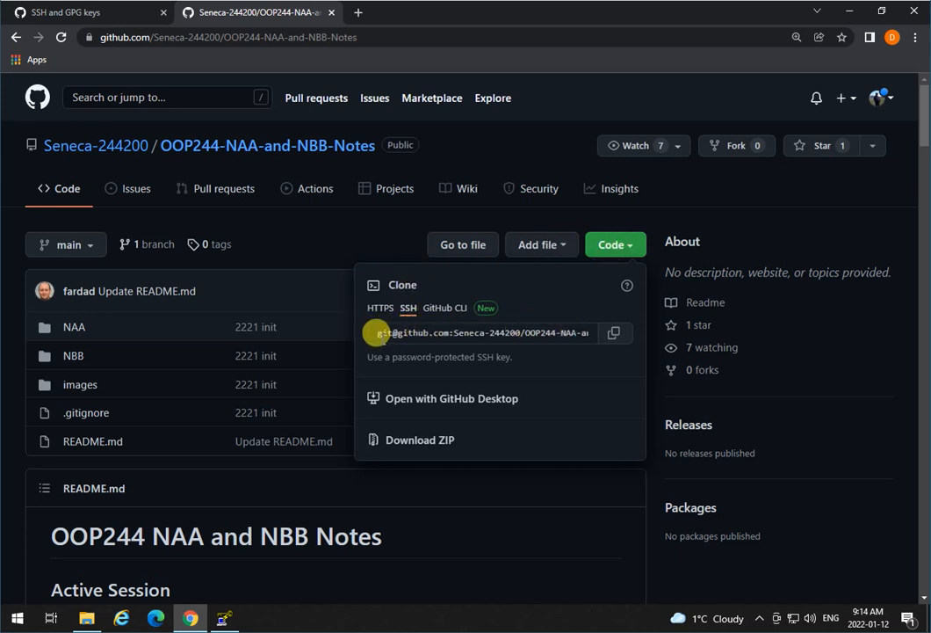
mouse_move(551, 326)
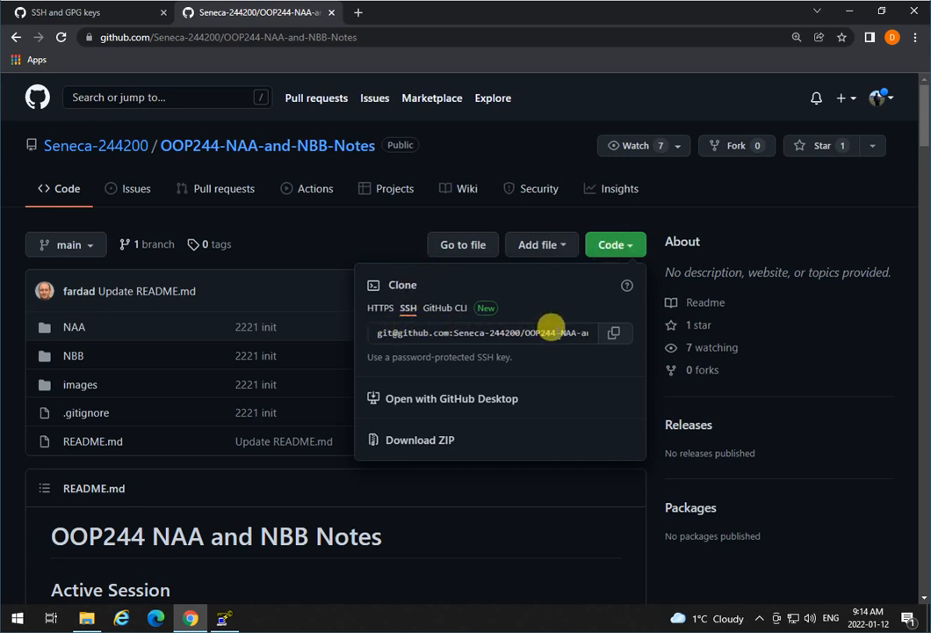
mouse_move(209, 383)
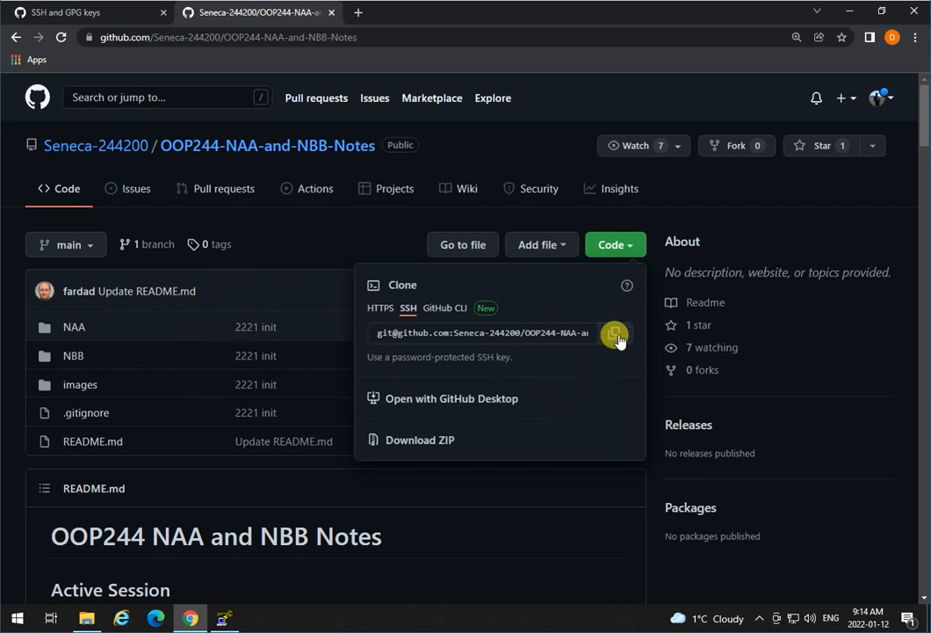
click(616, 333)
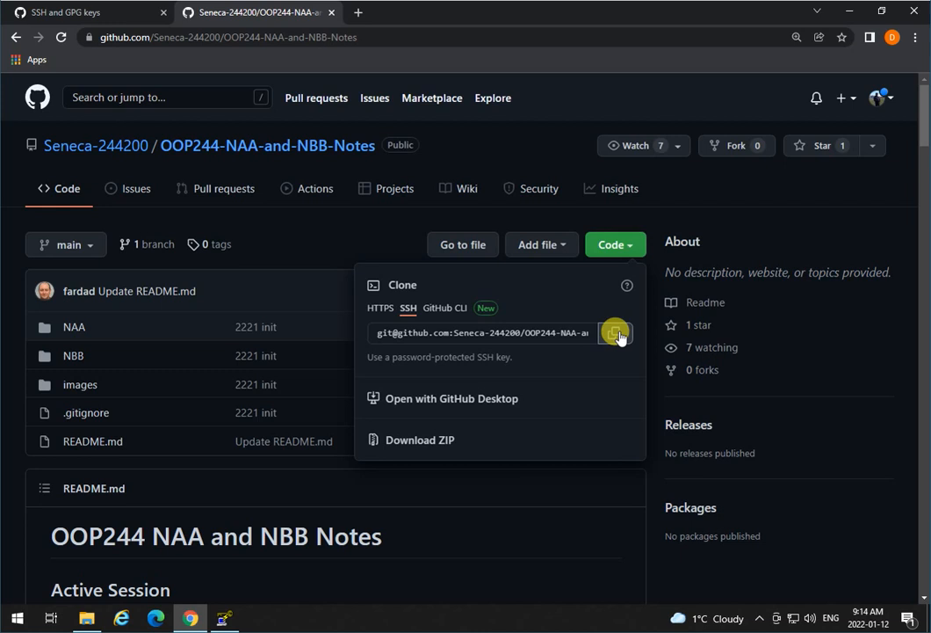
click(615, 332)
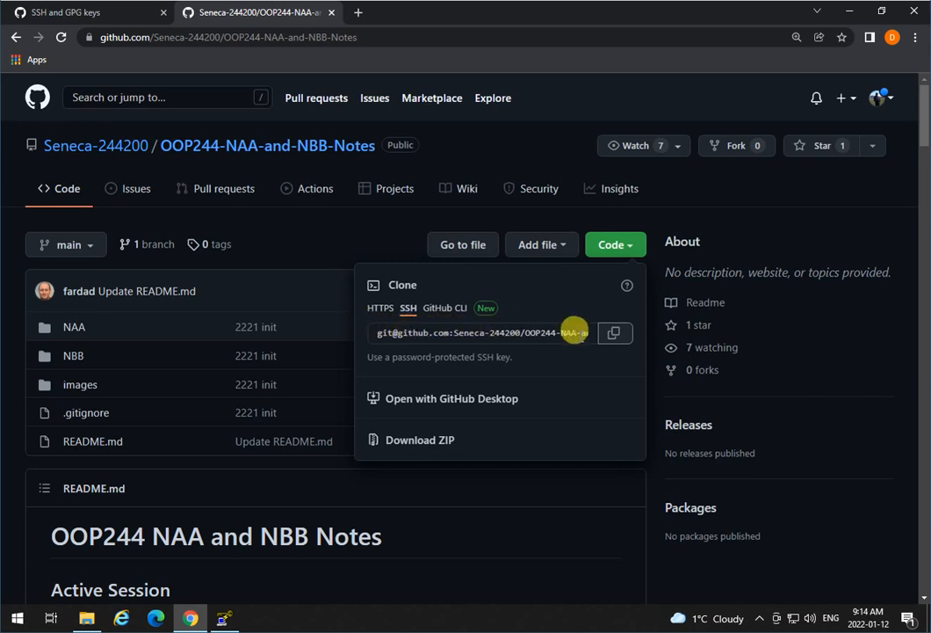
mouse_move(576, 327)
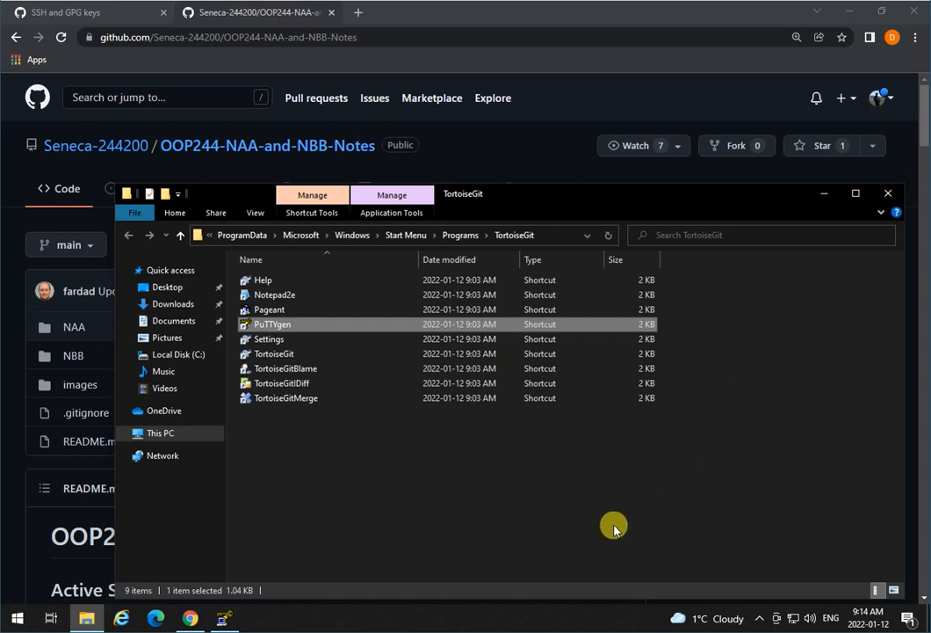
- Create a folder named OOP244 in Documents and open it
click(173, 320)
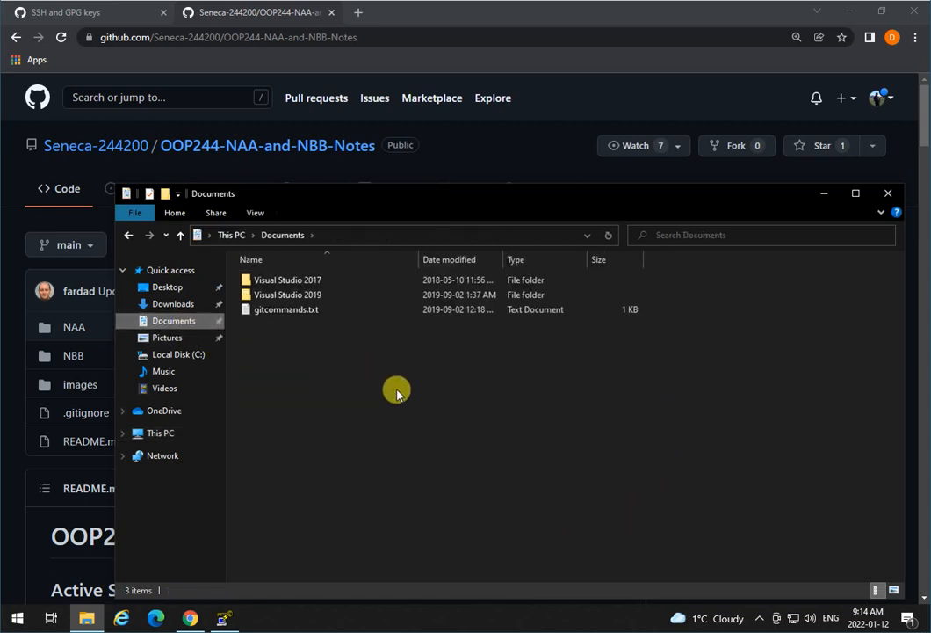
mouse_move(361, 477)
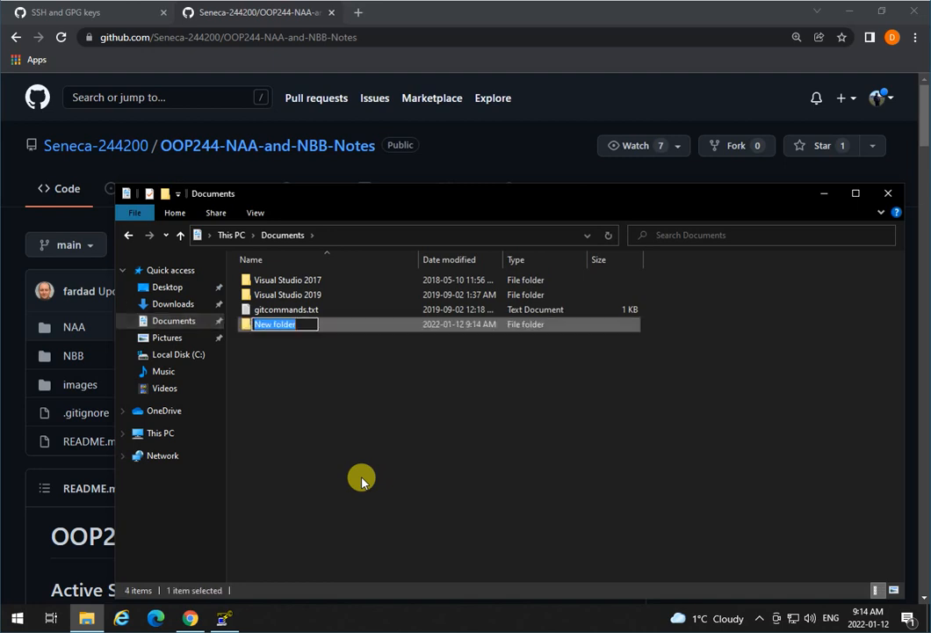
text(OOP244)
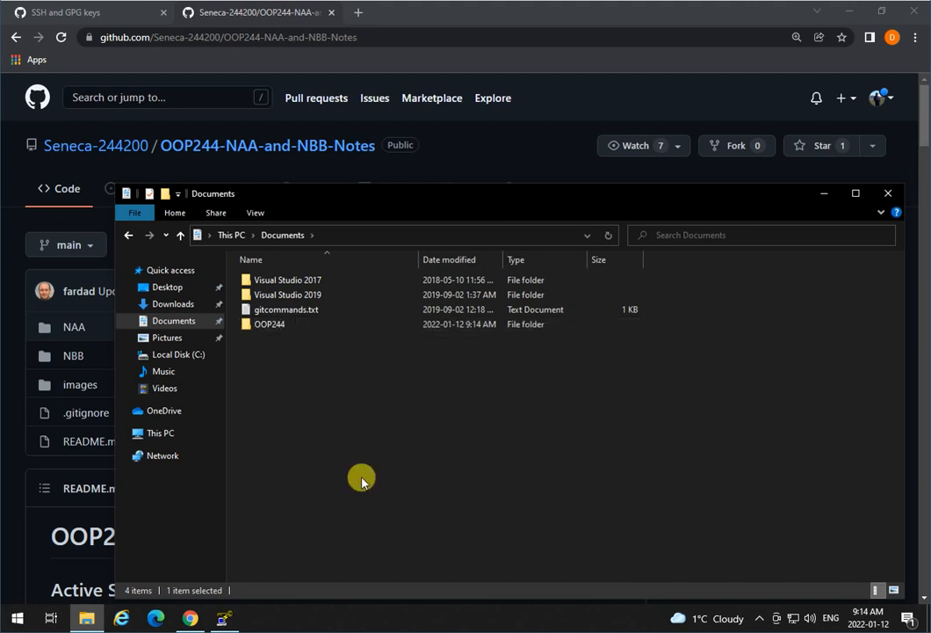
double_click(270, 323)
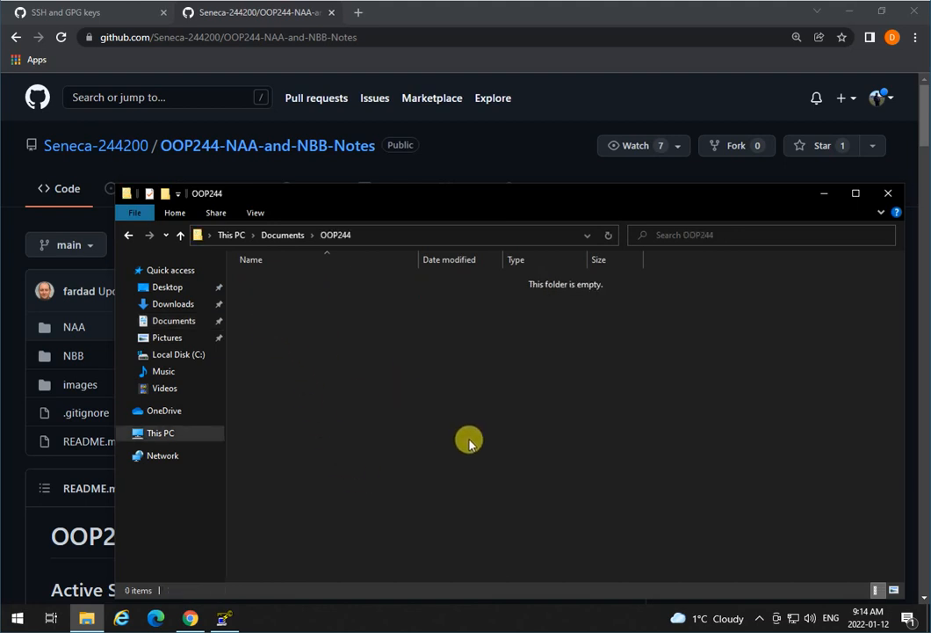
mouse_move(458, 158)
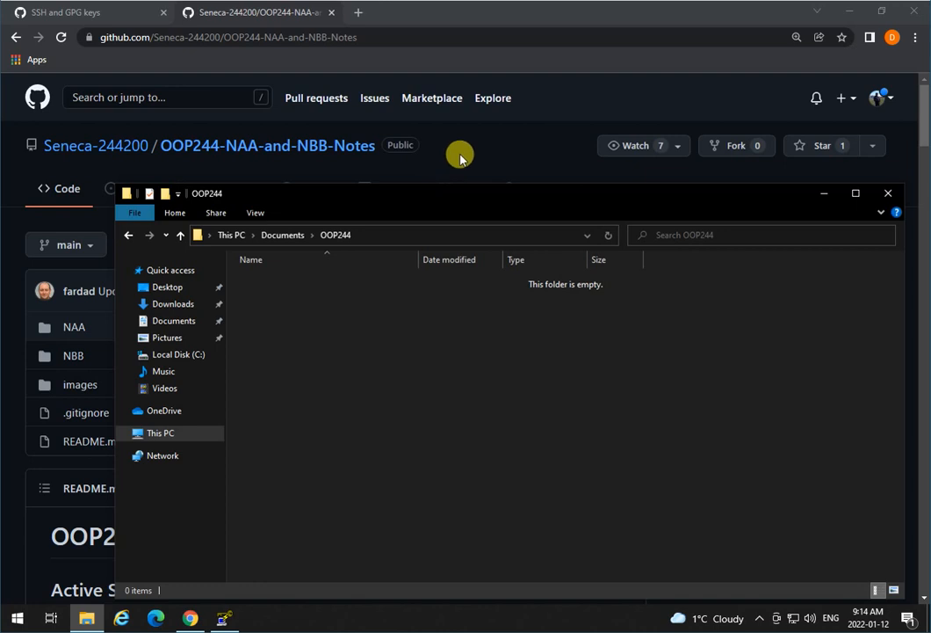
- Copy the repository's SSH clone address again from the GitHub page
click(887, 192)
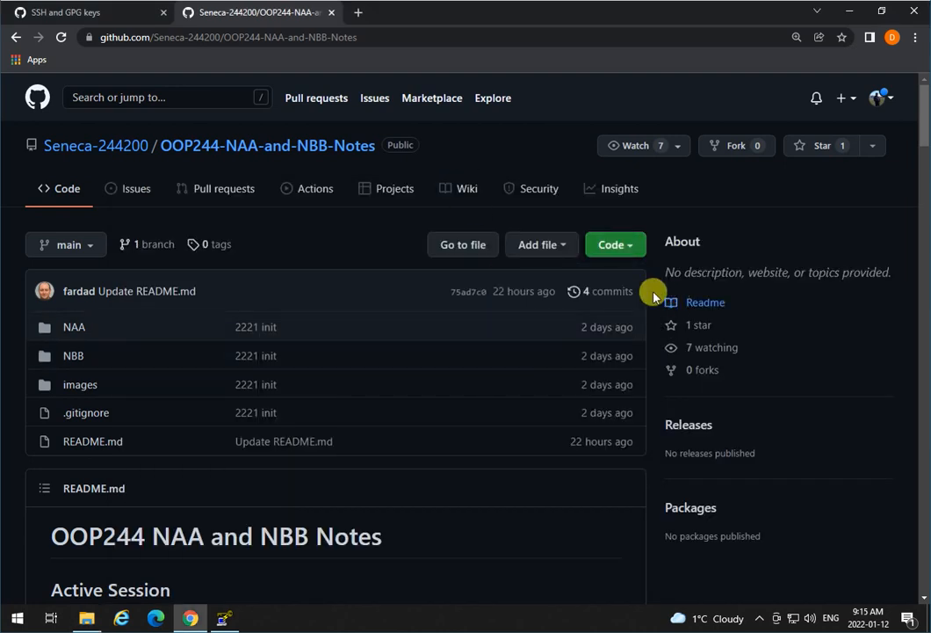
click(612, 244)
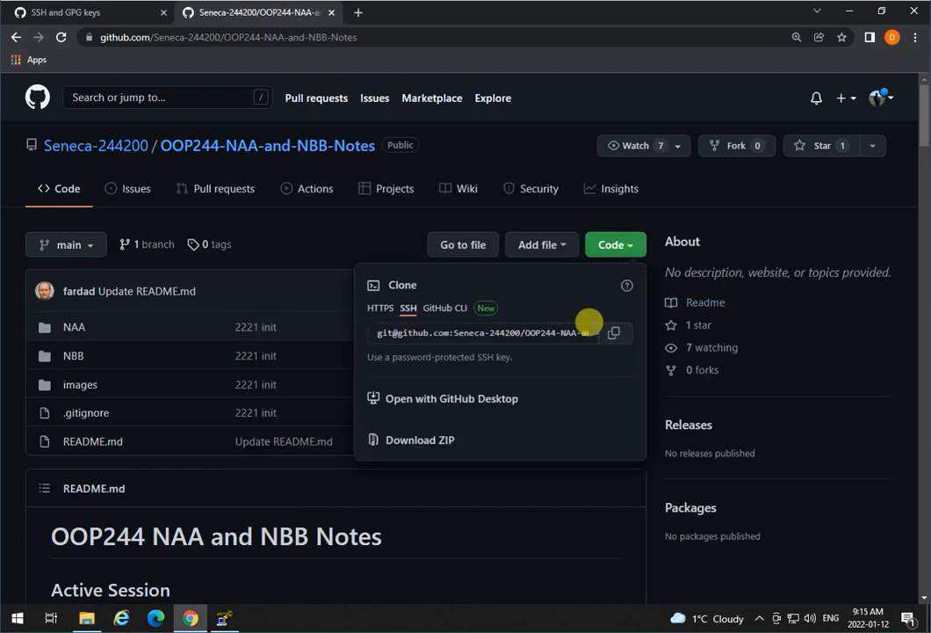
click(614, 332)
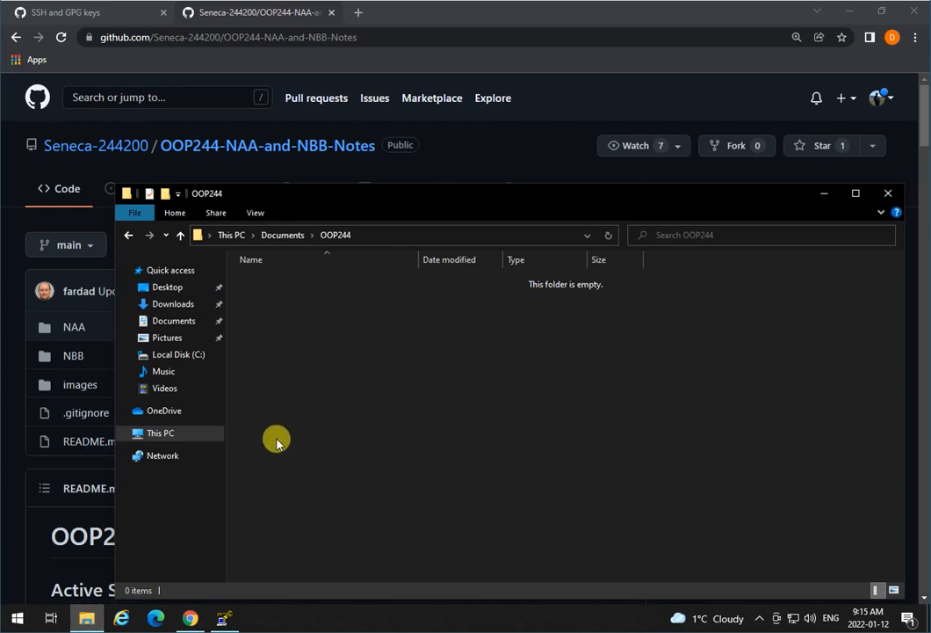
mouse_move(287, 327)
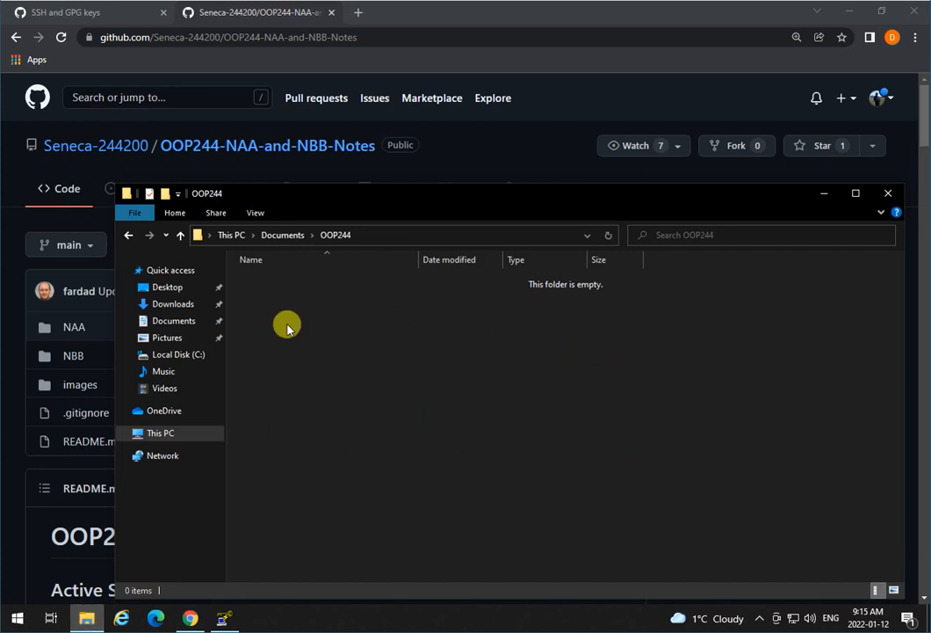
mouse_move(399, 369)
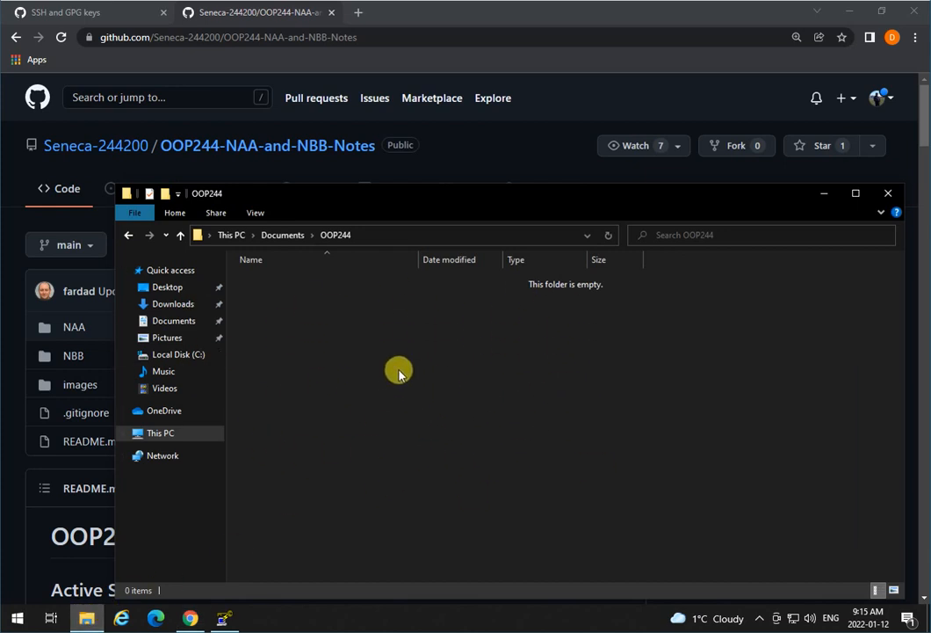
mouse_move(314, 332)
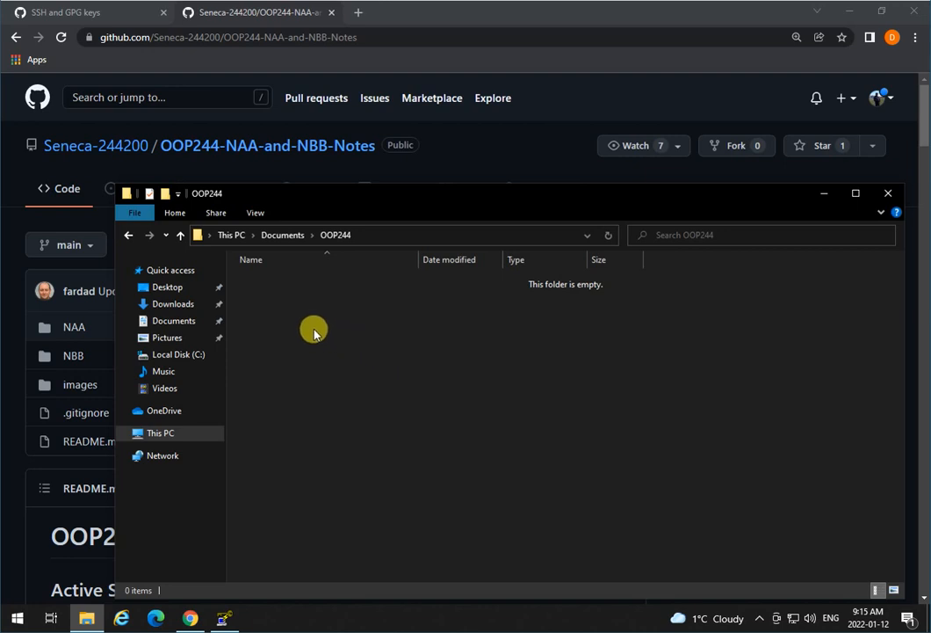
- Set up a Git Clone into OOP244 with Load Putty Key using GithubKey.ppk
right_click(314, 332)
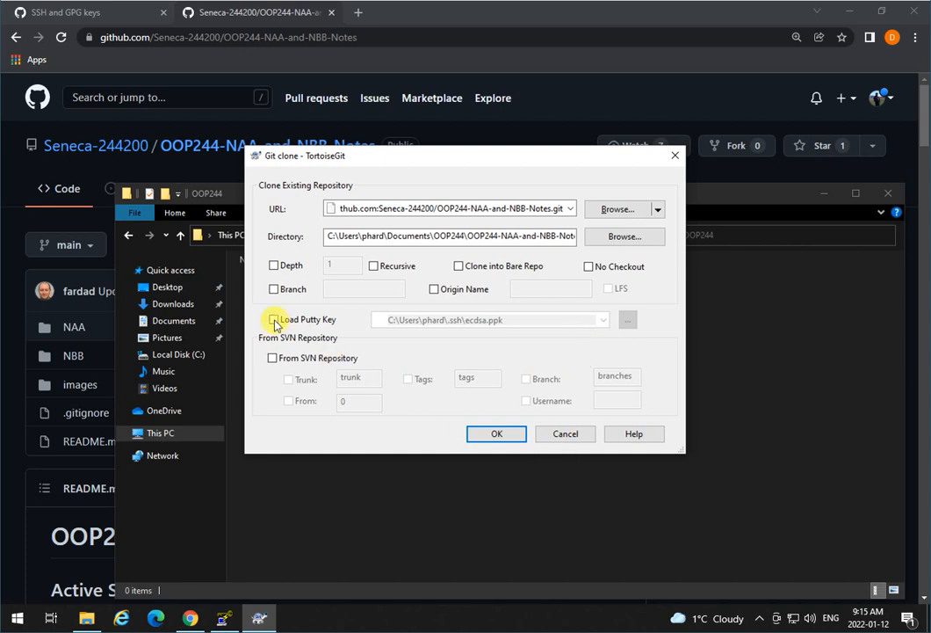
click(274, 319)
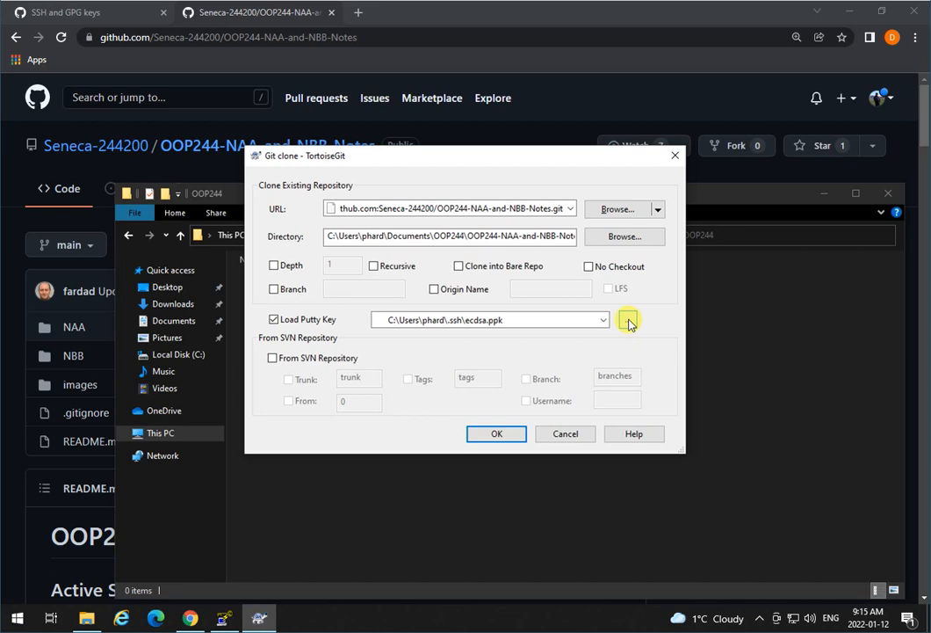
click(628, 319)
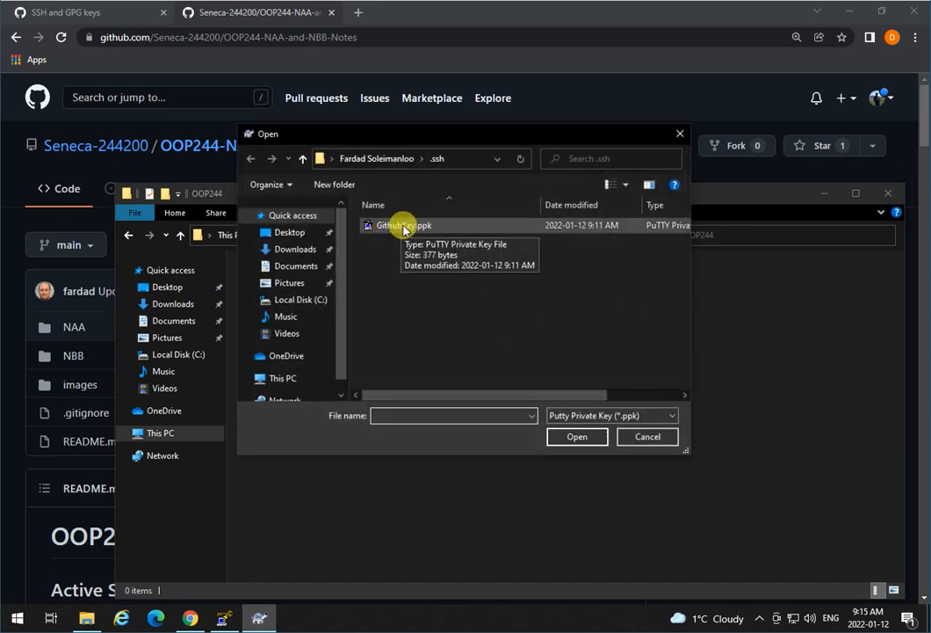
click(405, 225)
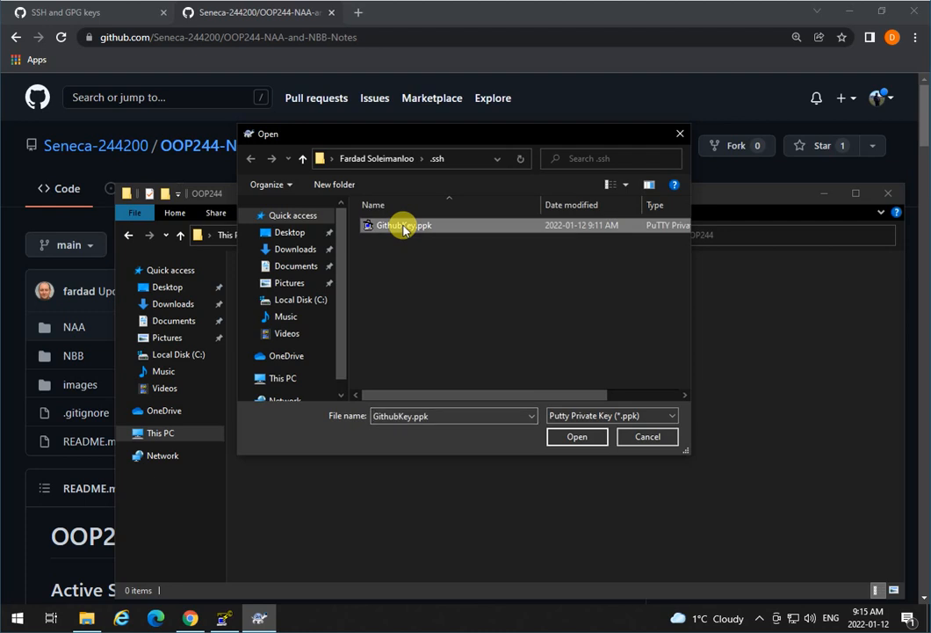
click(576, 436)
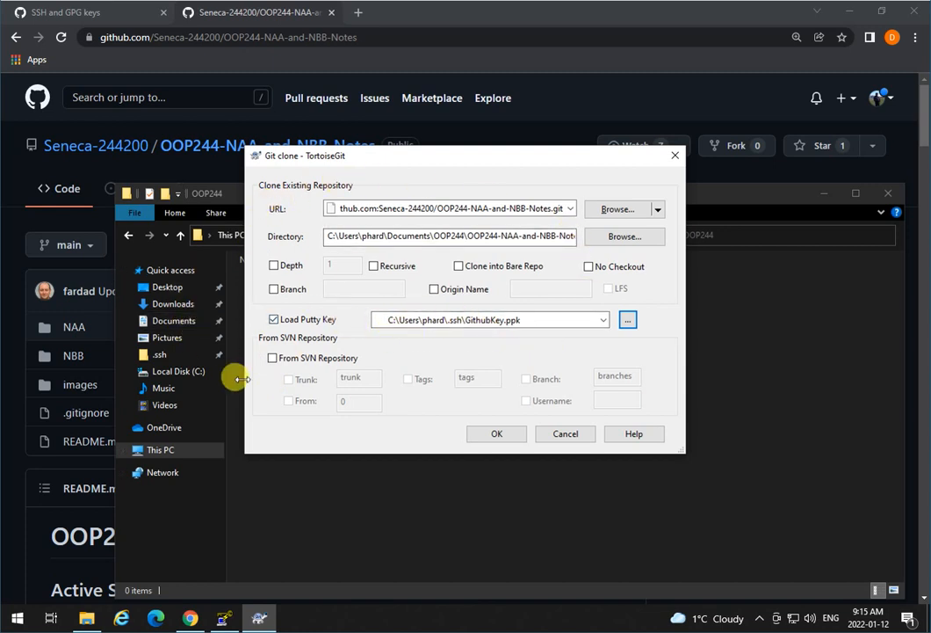
mouse_move(391, 488)
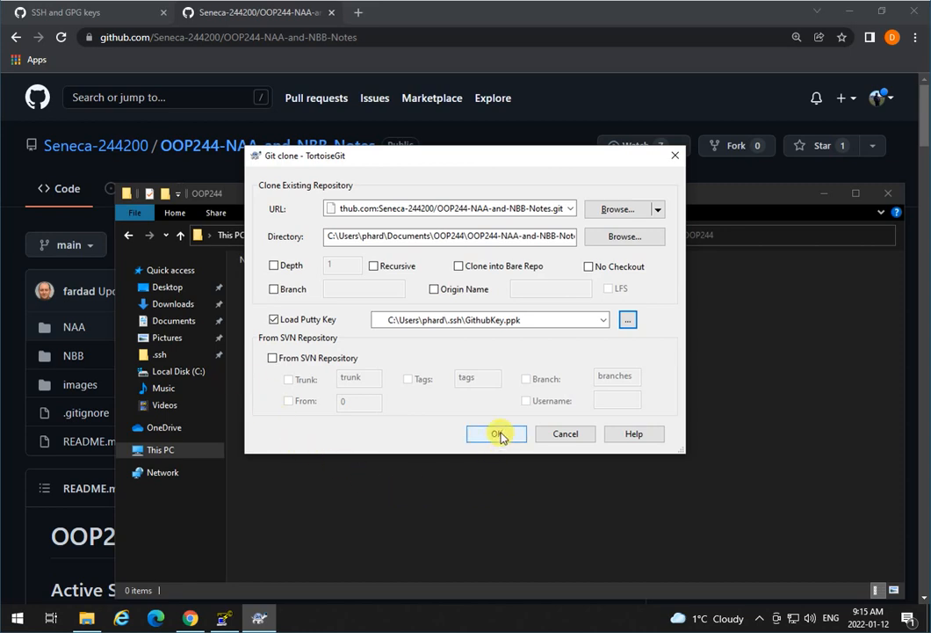
- Run the clone of OOP244-NAA-and-NBB-Notes and close the successful progress window
click(497, 433)
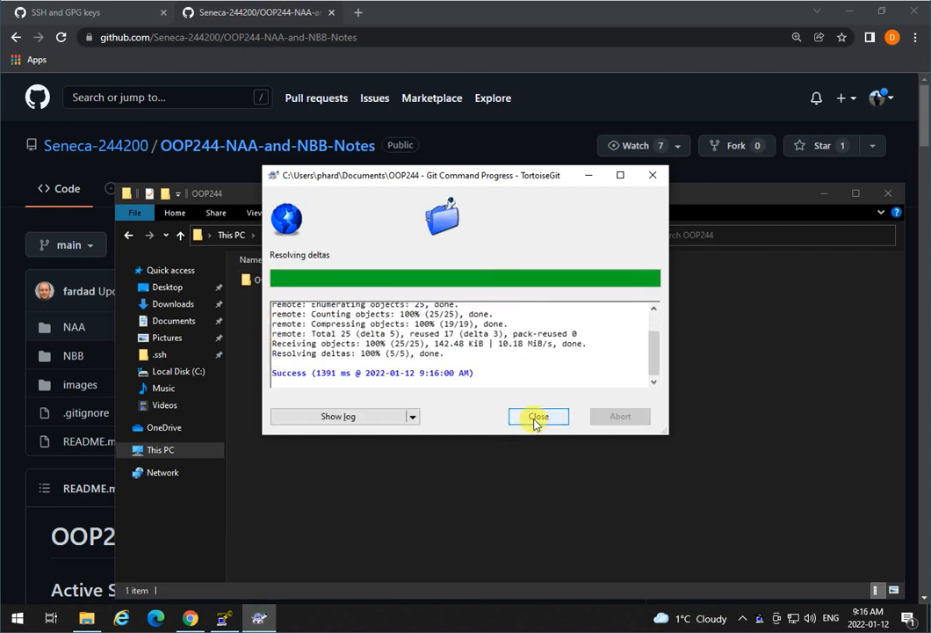
click(539, 415)
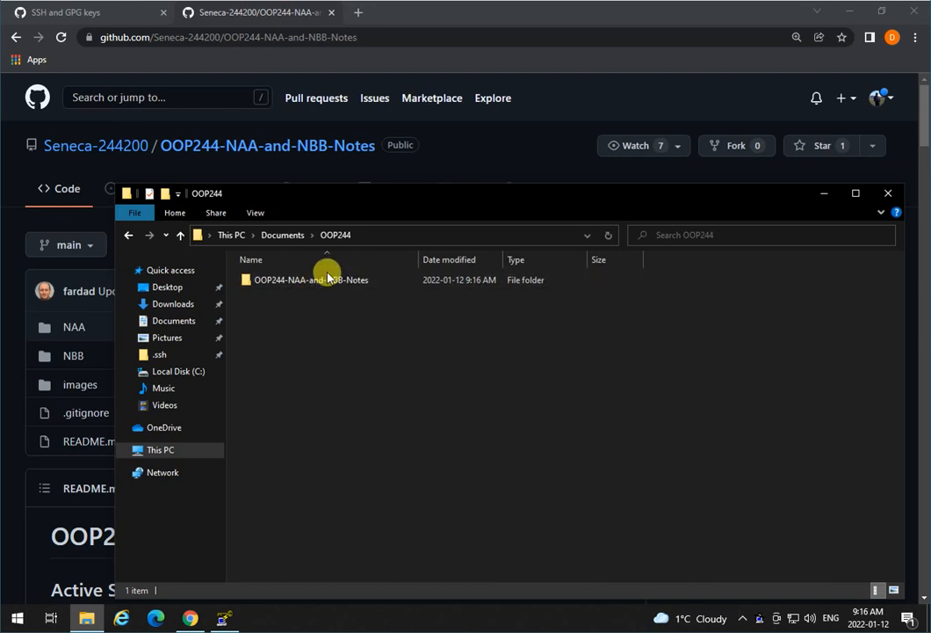
- Open the cloned OOP244-NAA-and-NBB-Notes folder in File Explorer
double_click(311, 280)
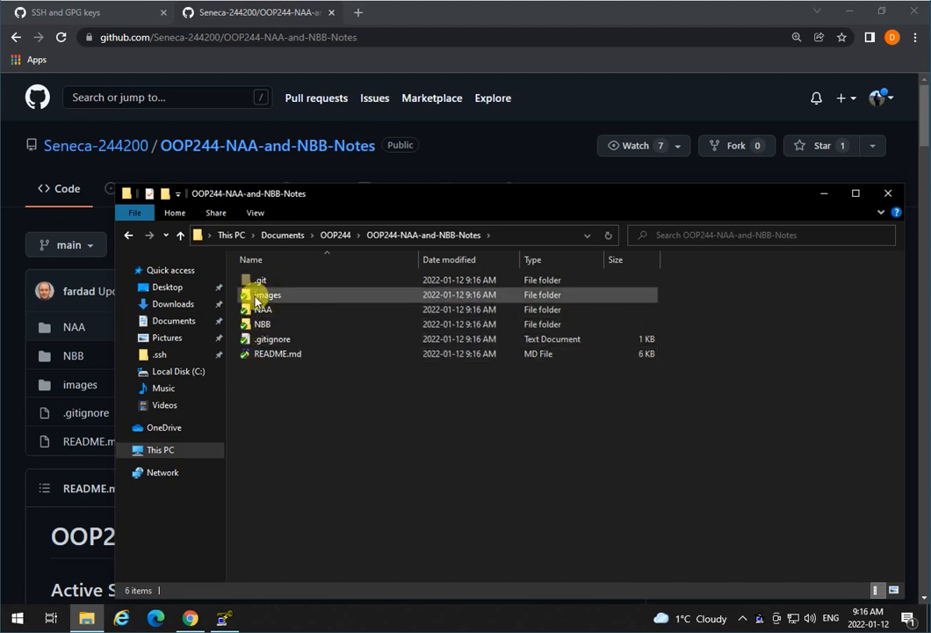
mouse_move(316, 367)
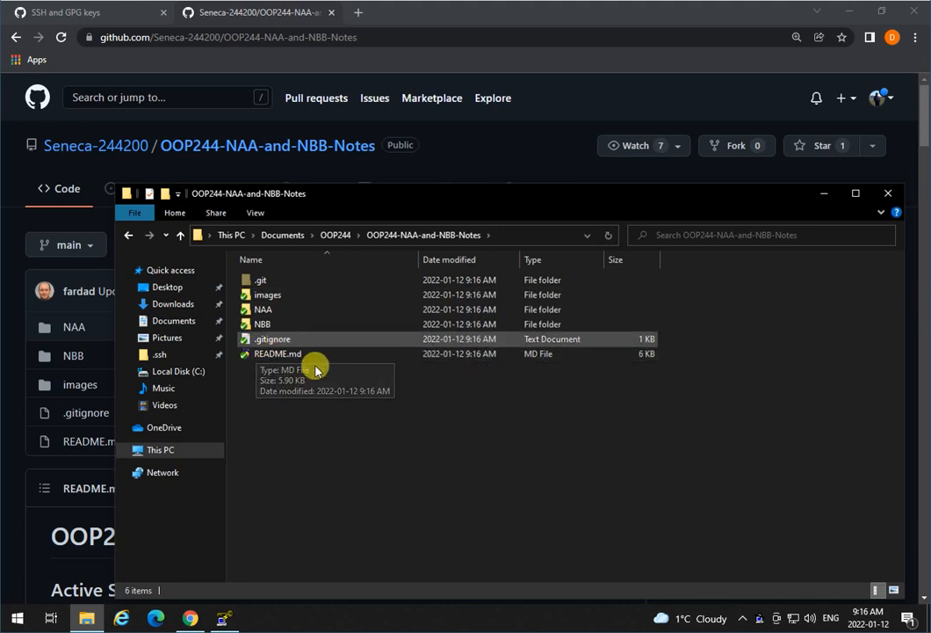
mouse_move(541, 449)
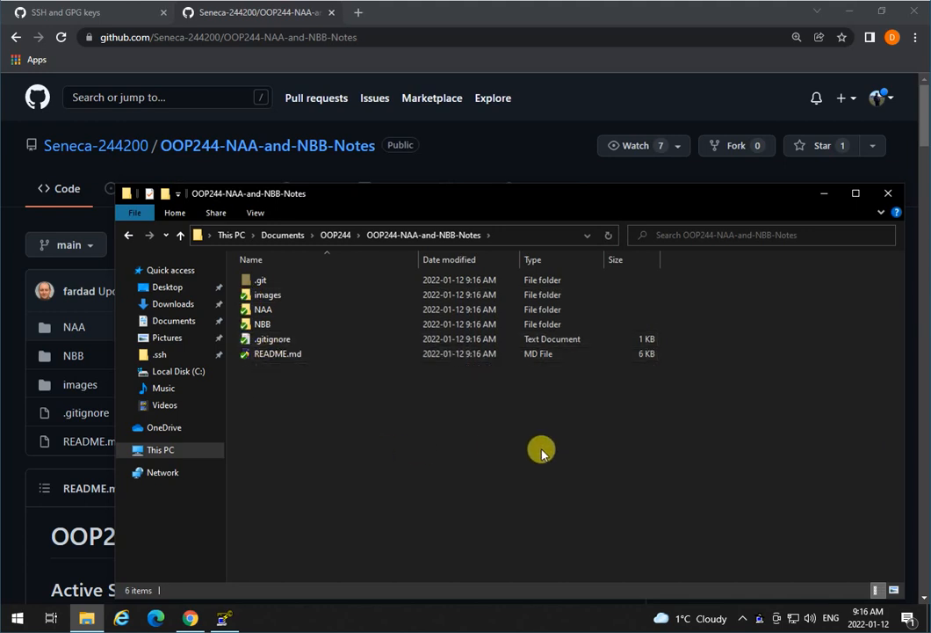
mouse_move(529, 475)
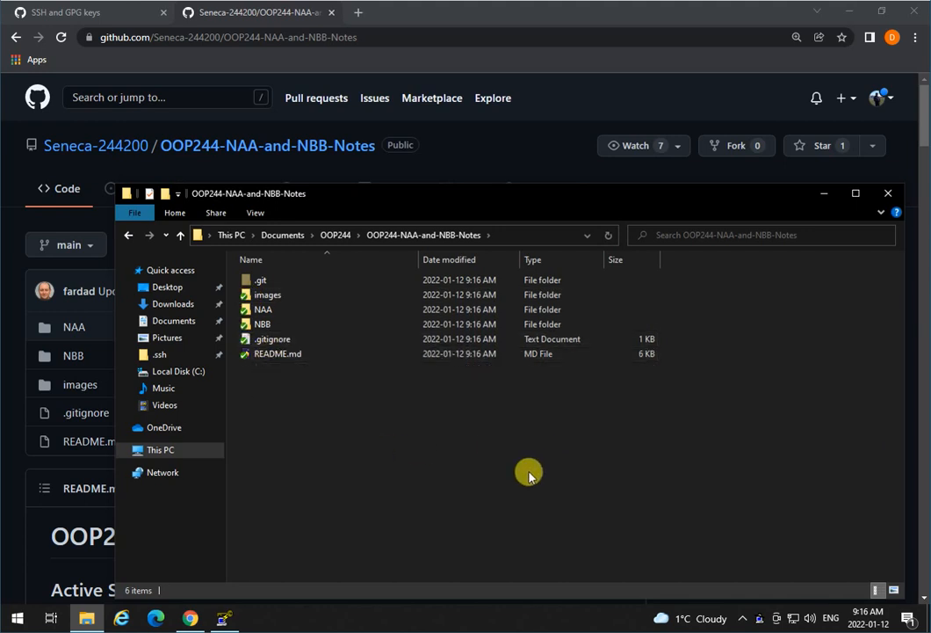